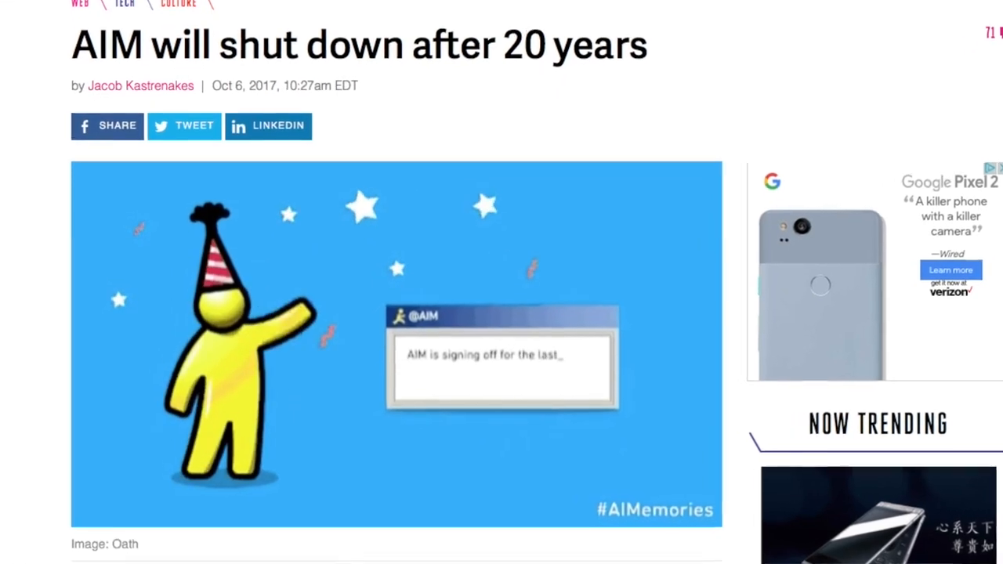
Scroll down the Verge article on AIM shutting down before moving to the LGR YouTube video.
scroll("down", 3)
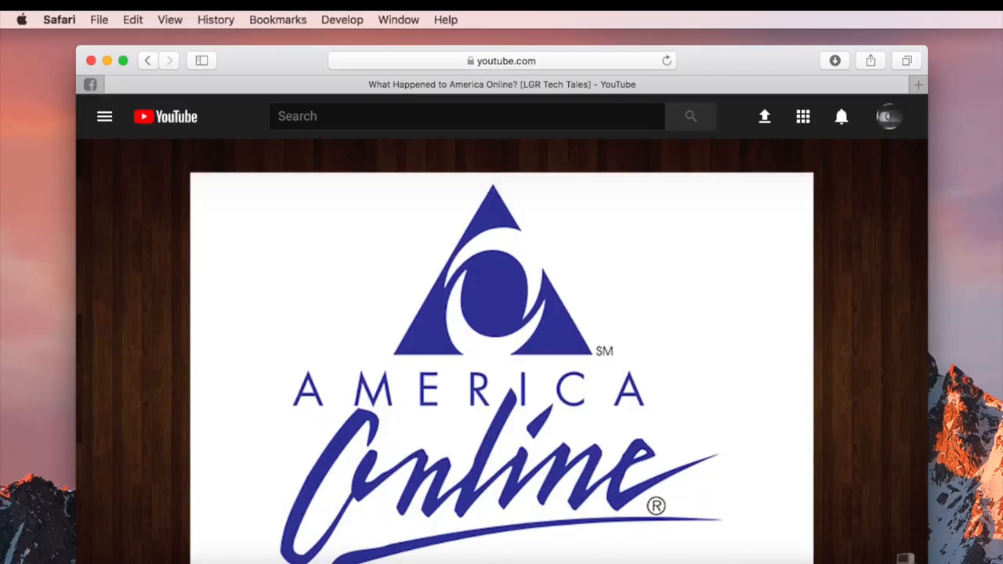
Scroll the YouTube page while the video plays to the 'At Your Service' pricing table.
scroll("down", 3)
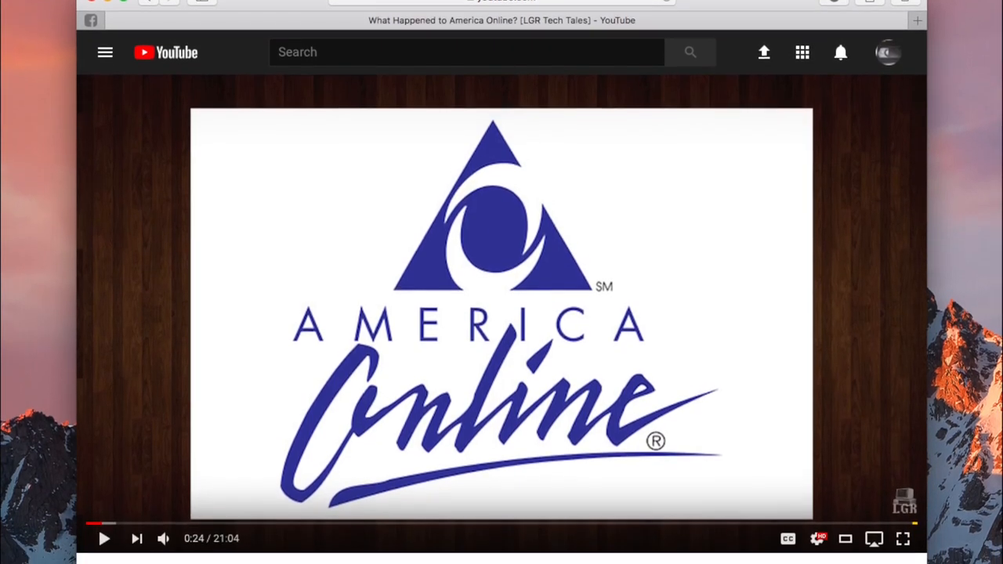
scroll("down", 3)
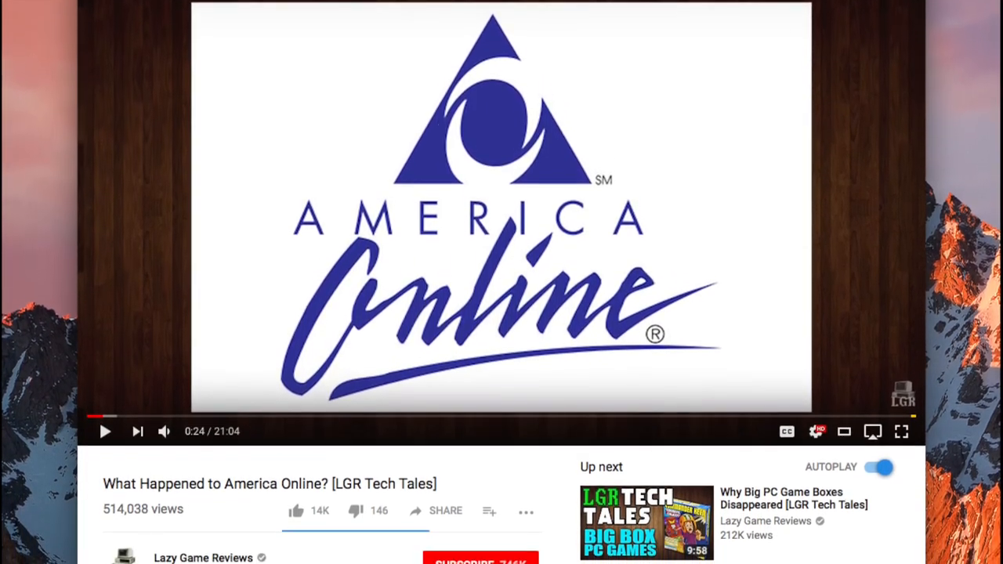
scroll("down", 3)
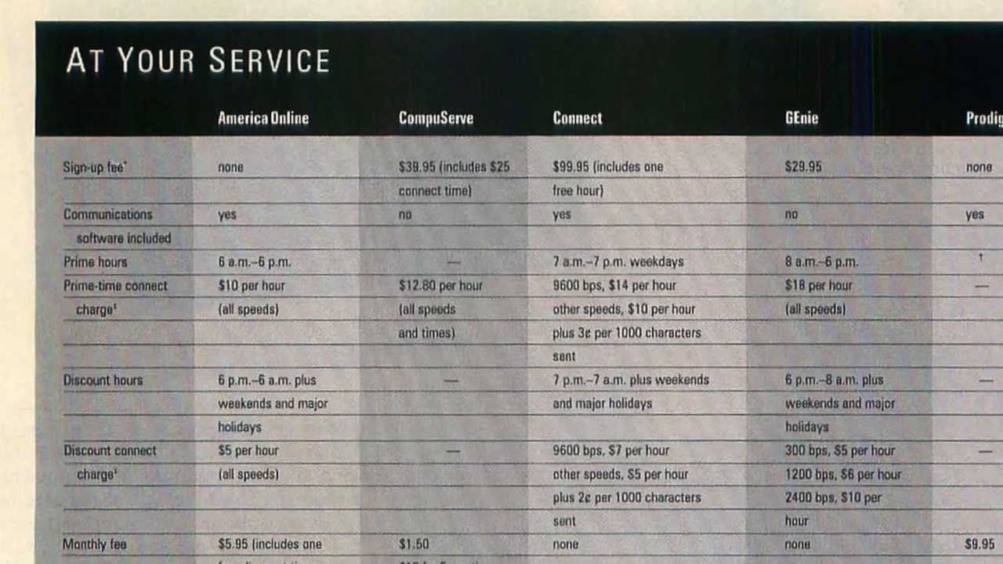
Load the Wayback Machine's December 20, 1996 capture of aol.com.
scroll("down", 3)
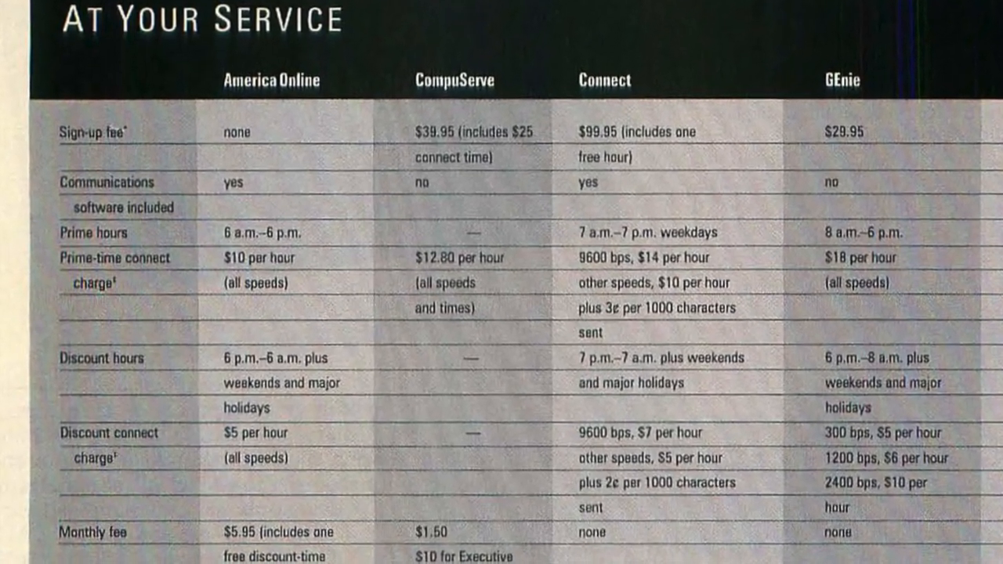
scroll("up", 3)
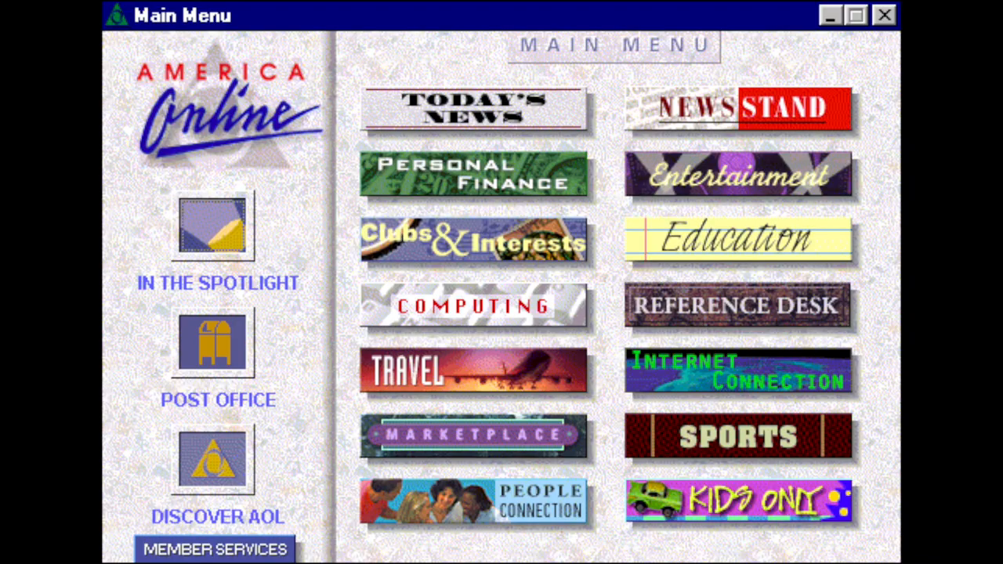
left_click(738, 108)
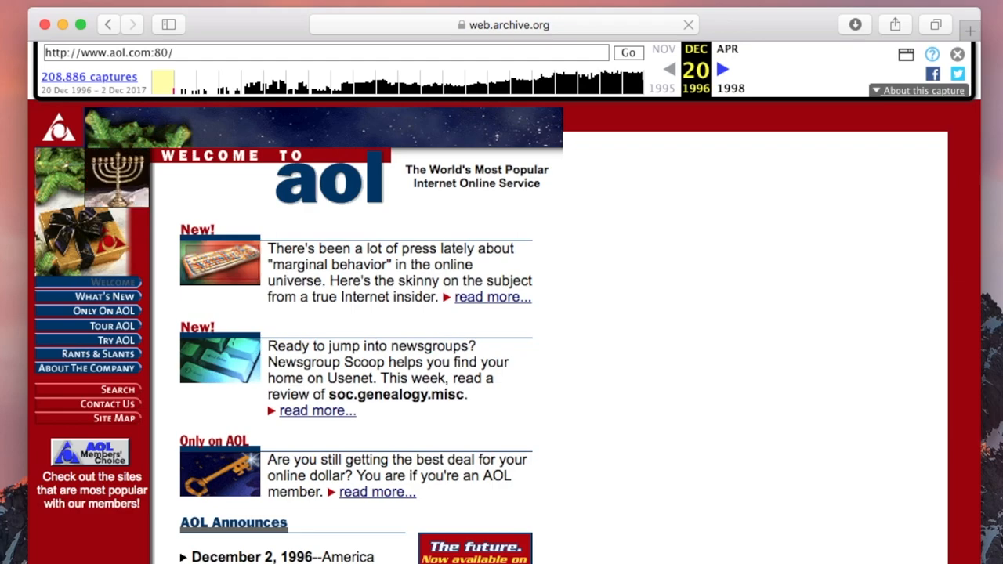
Scroll through the archived 1996 aol.com home page.
left_click(687, 25)
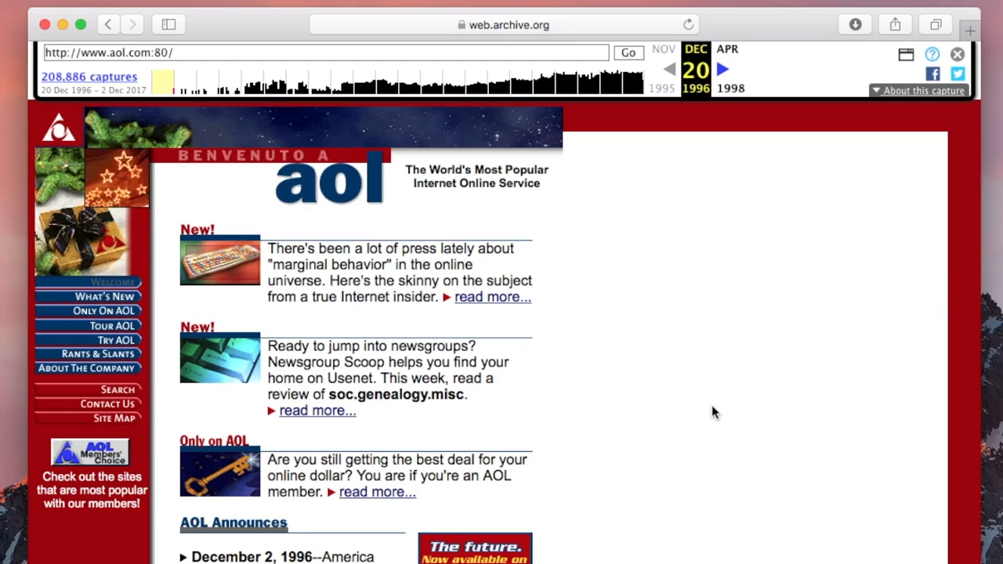
scroll("down", 3)
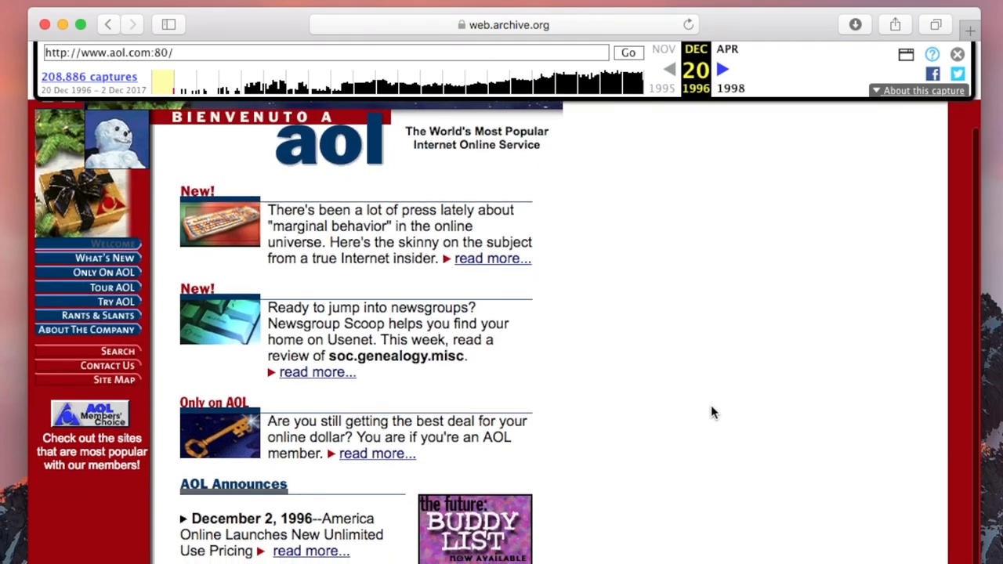
scroll("down", 3)
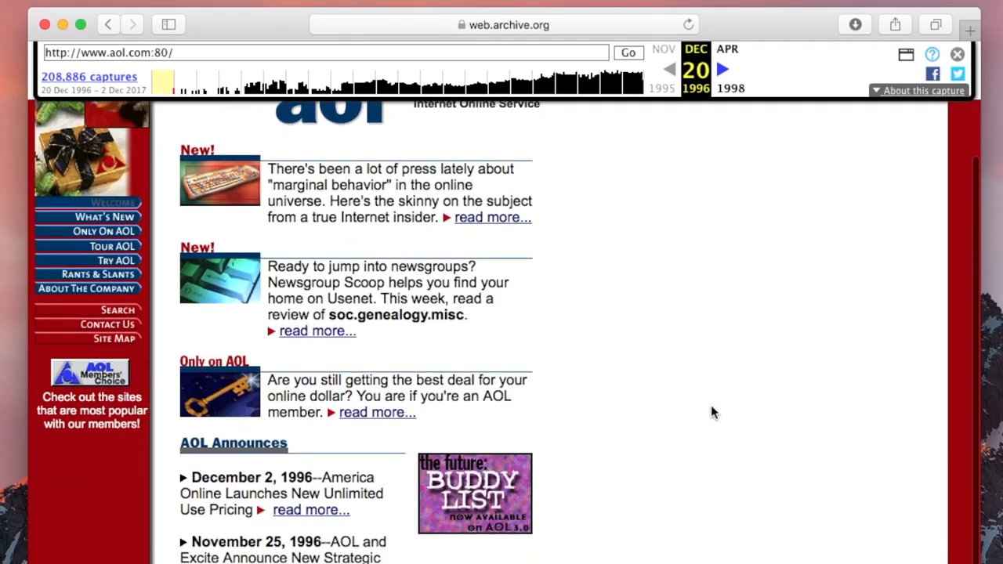
scroll("down", 3)
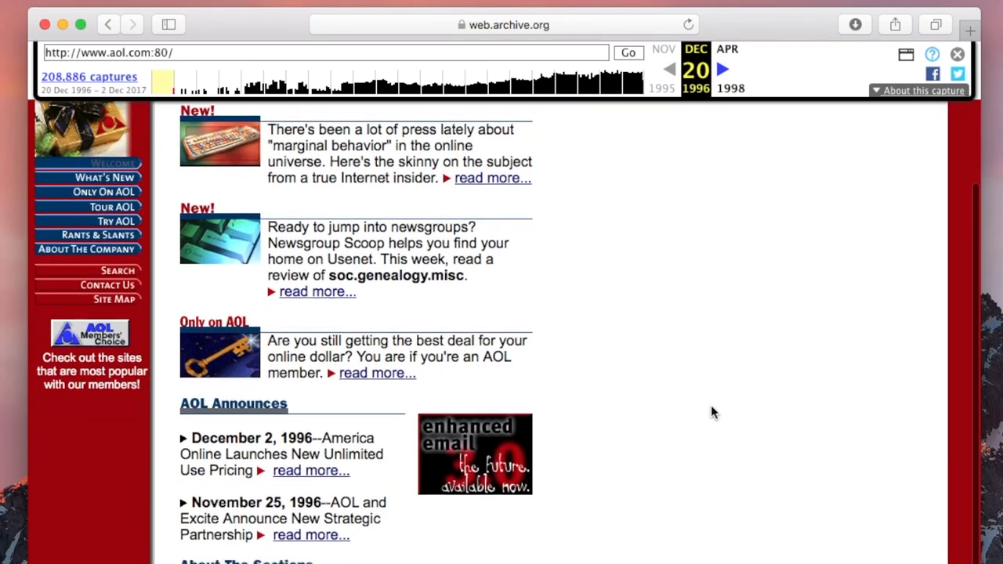
scroll("down", 3)
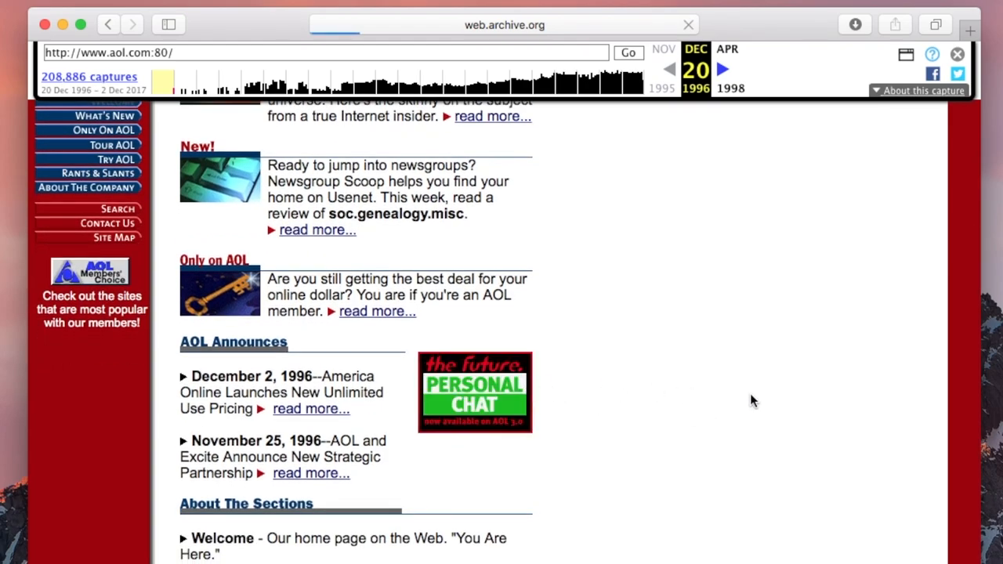
Visit the 1996 Try AOL page, then load the May 10, 2000 aim.com capture advertising AIM 4.0.
left_click(116, 159)
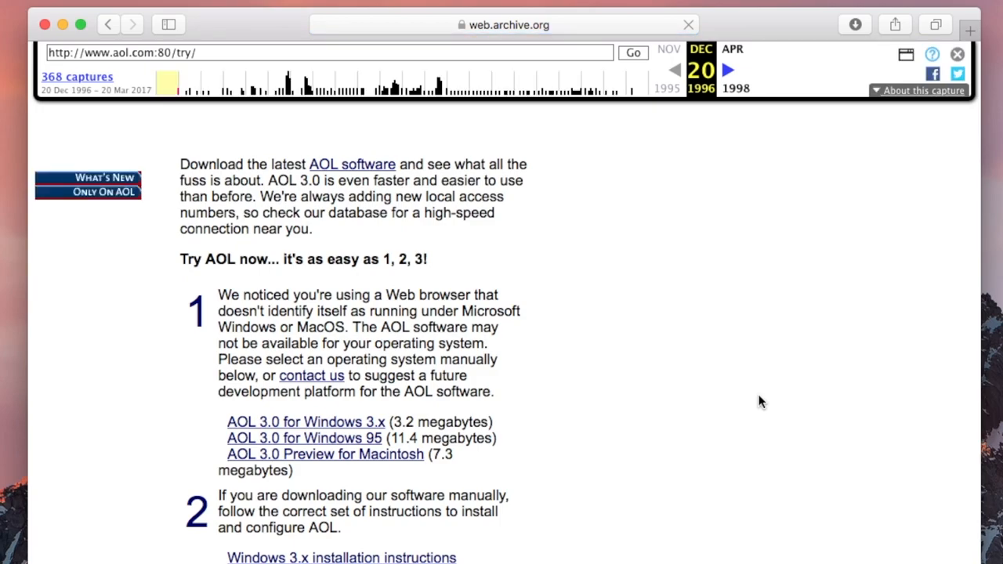
left_click(686, 25)
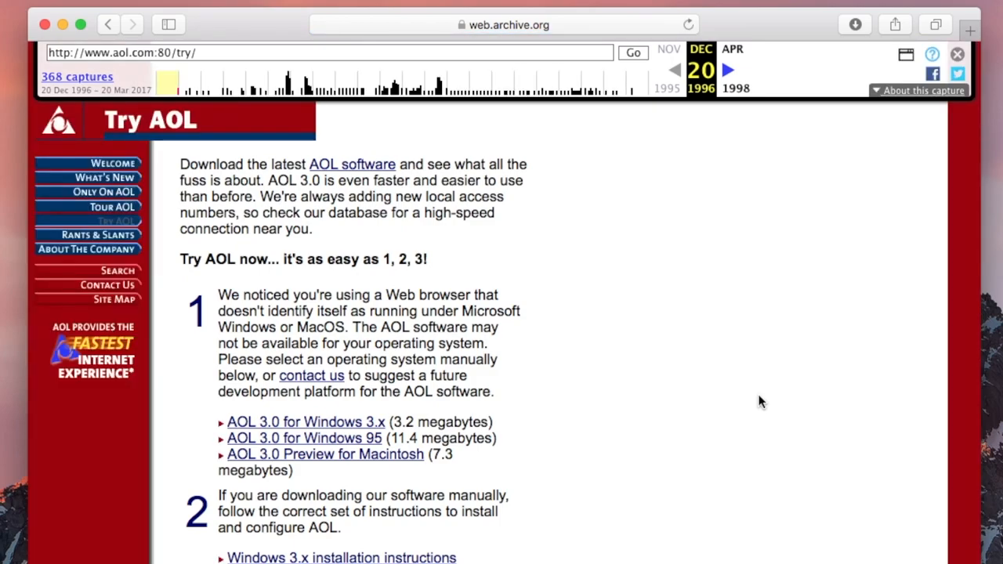
scroll("down", 3)
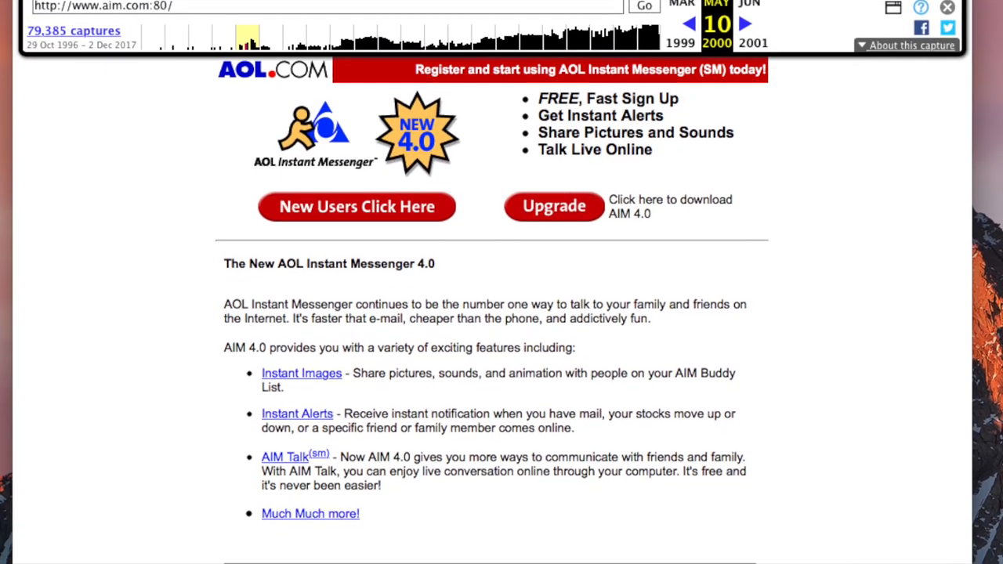
Follow 'New Users Click Here' to the archived May 2000 AIM registration form.
scroll("down", 3)
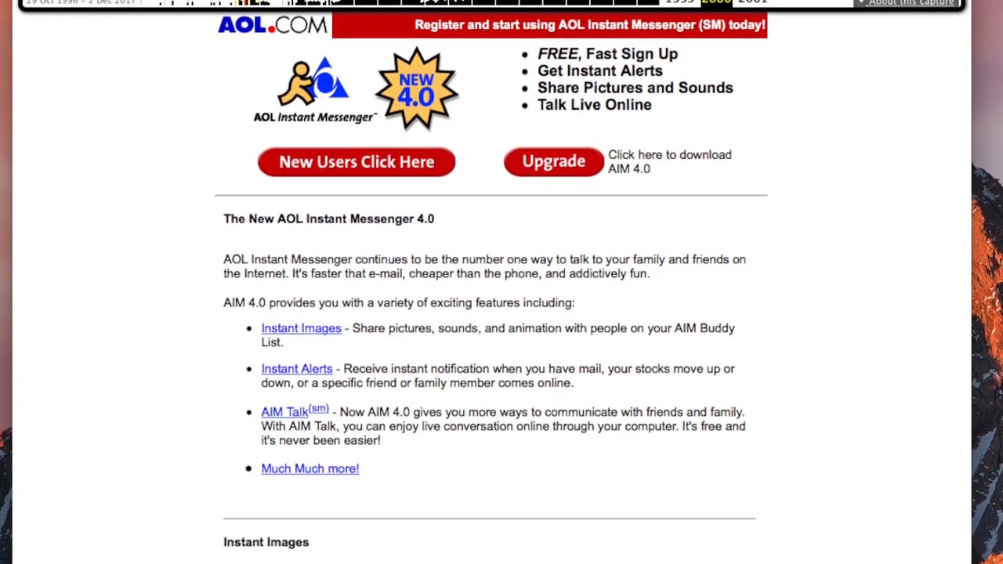
left_click(355, 162)
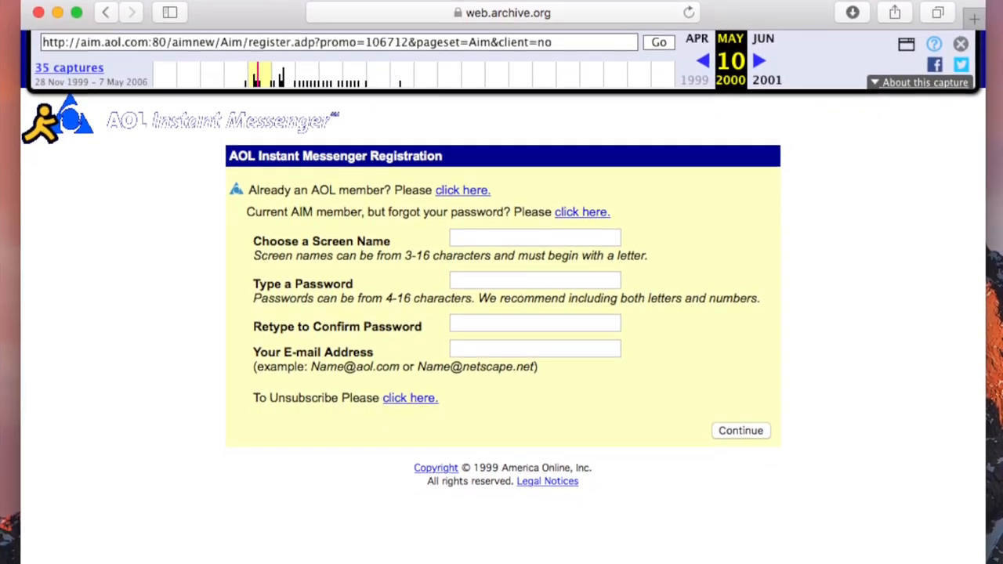
scroll("up", 3)
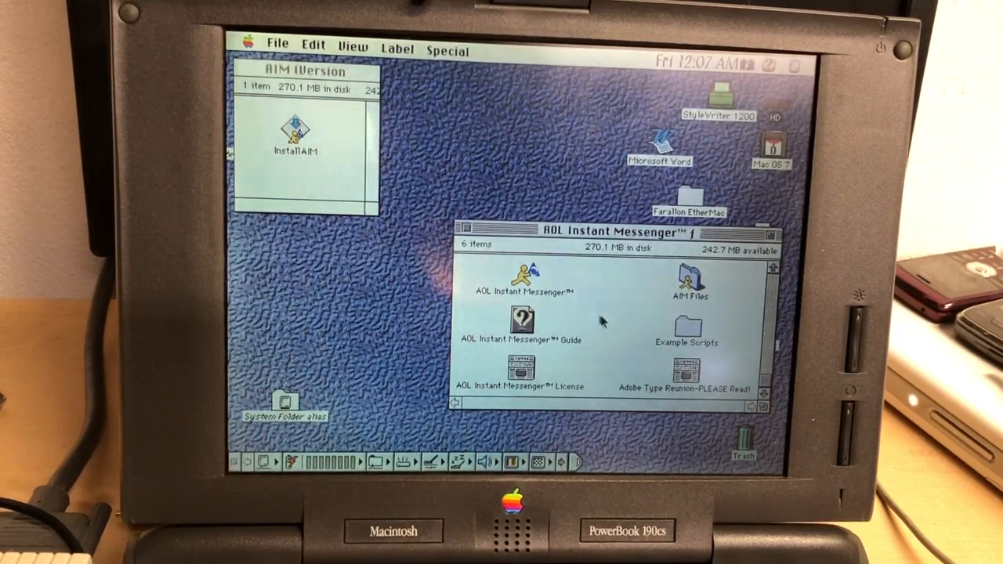
Select and launch AOL Instant Messenger from the PowerBook's folder.
left_click(523, 282)
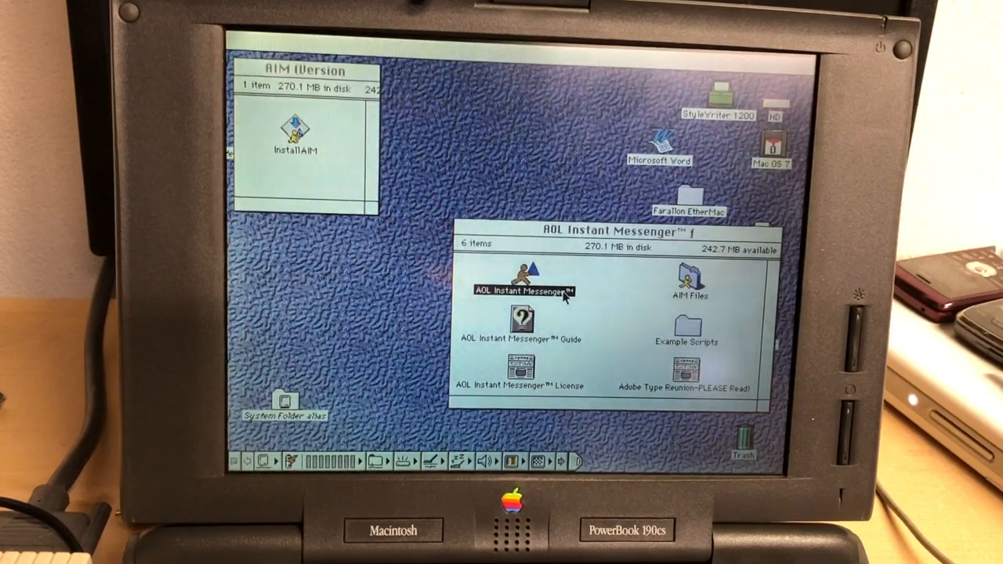
double_click(520, 282)
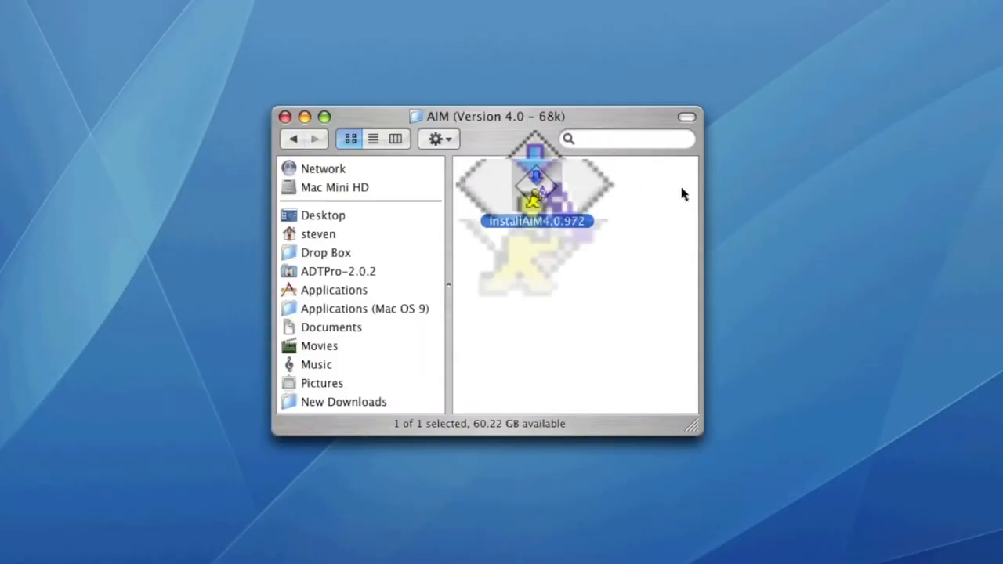
Run the InstallAIM 4.0.972 installer, accepting the license and letting it quit other applications.
double_click(536, 196)
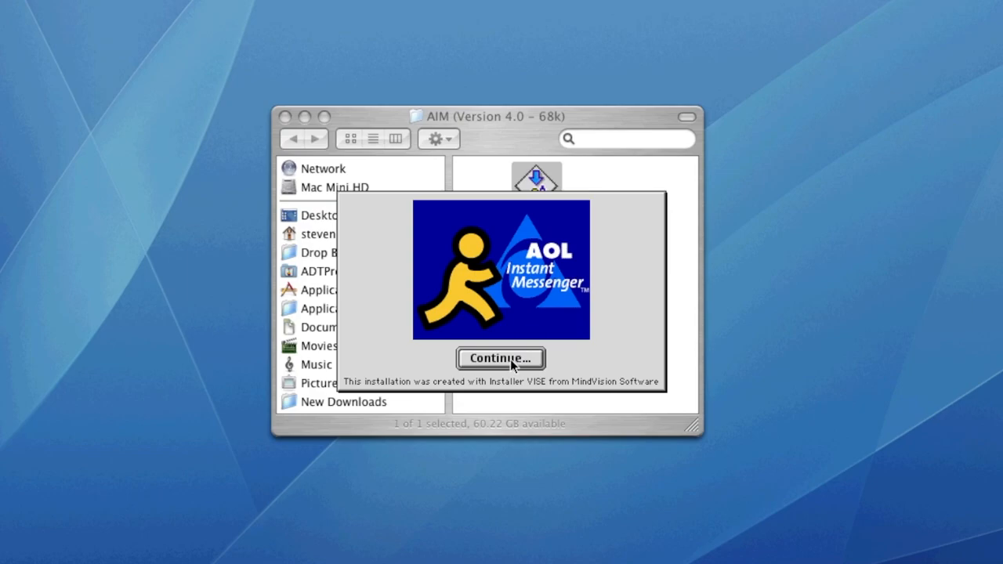
left_click(500, 357)
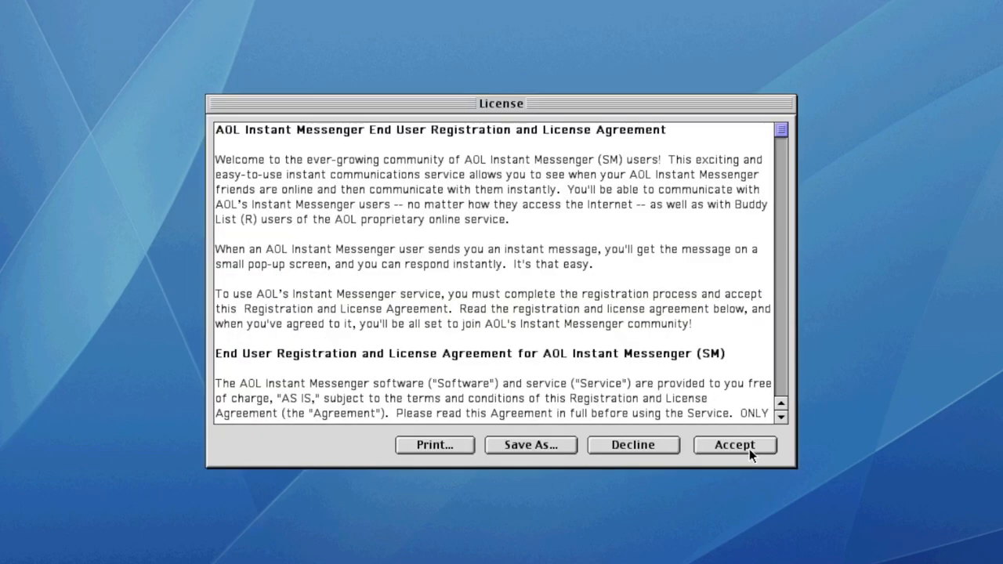
left_click(734, 445)
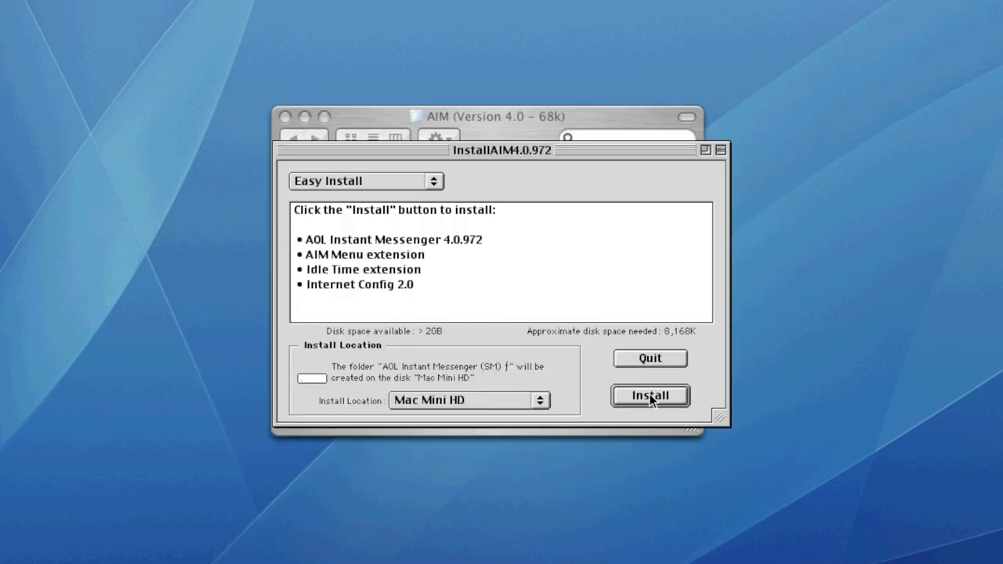
left_click(649, 395)
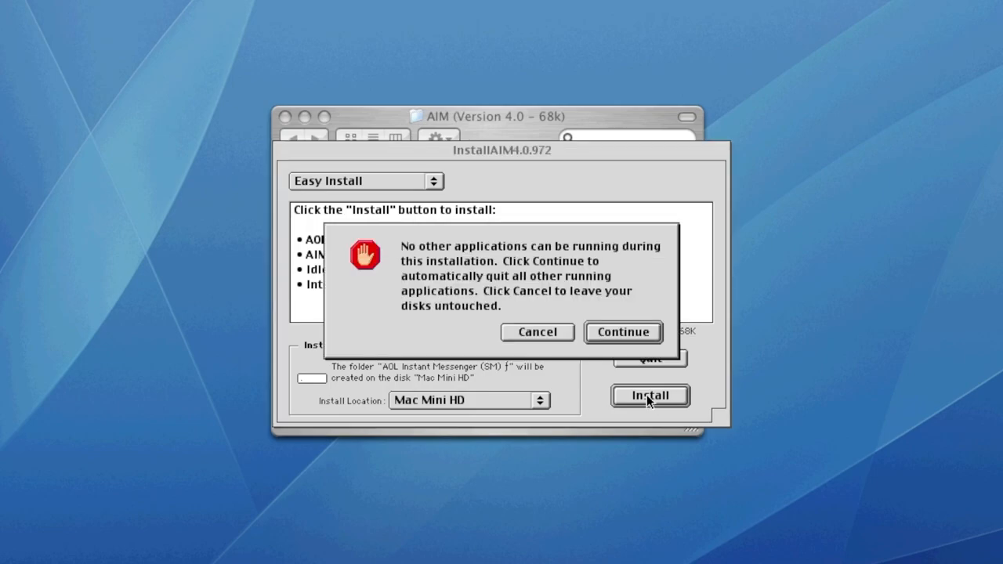
left_click(623, 332)
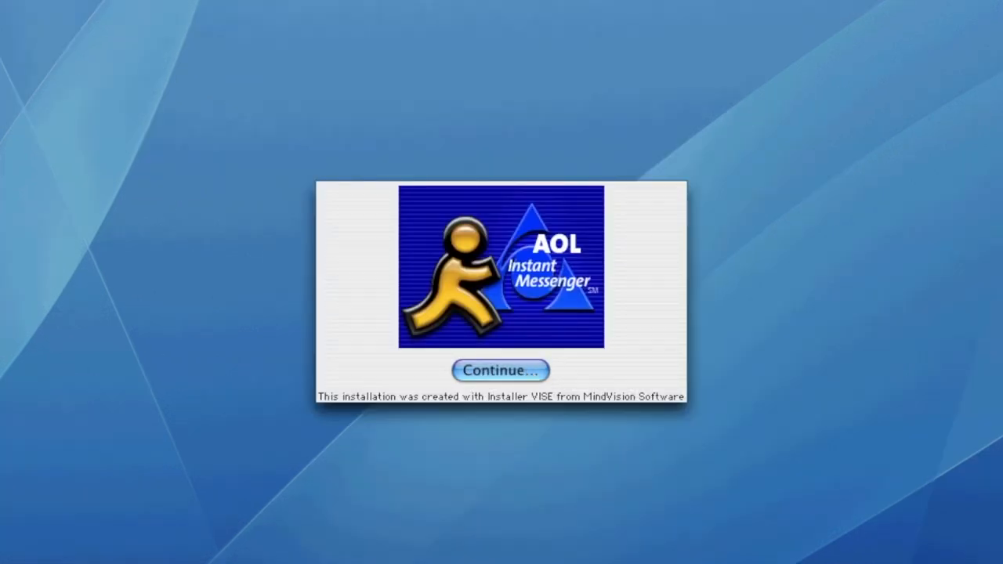
Install AIM 4.5.237 with Easy Install onto Mac Mini HD.
left_click(500, 369)
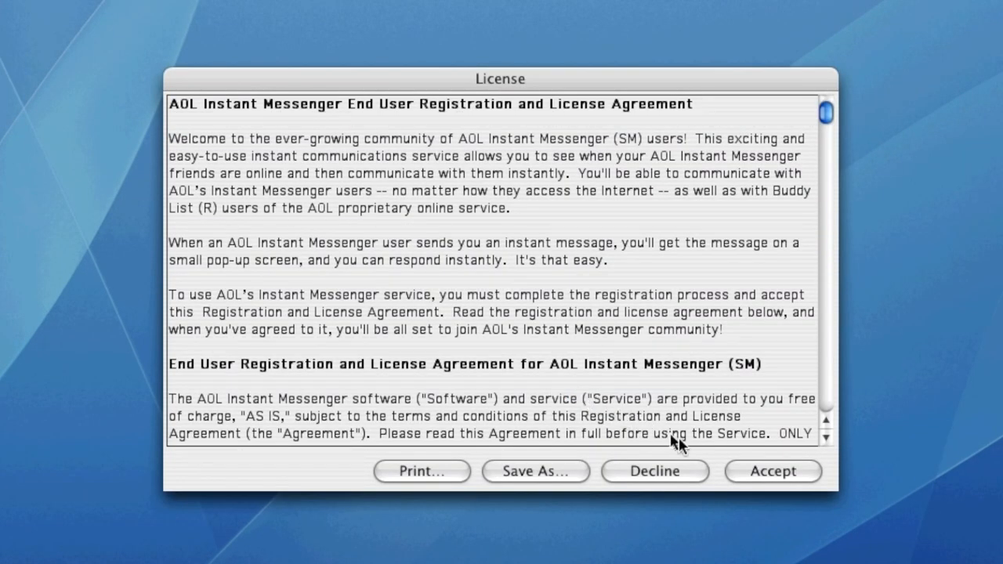
left_click(772, 470)
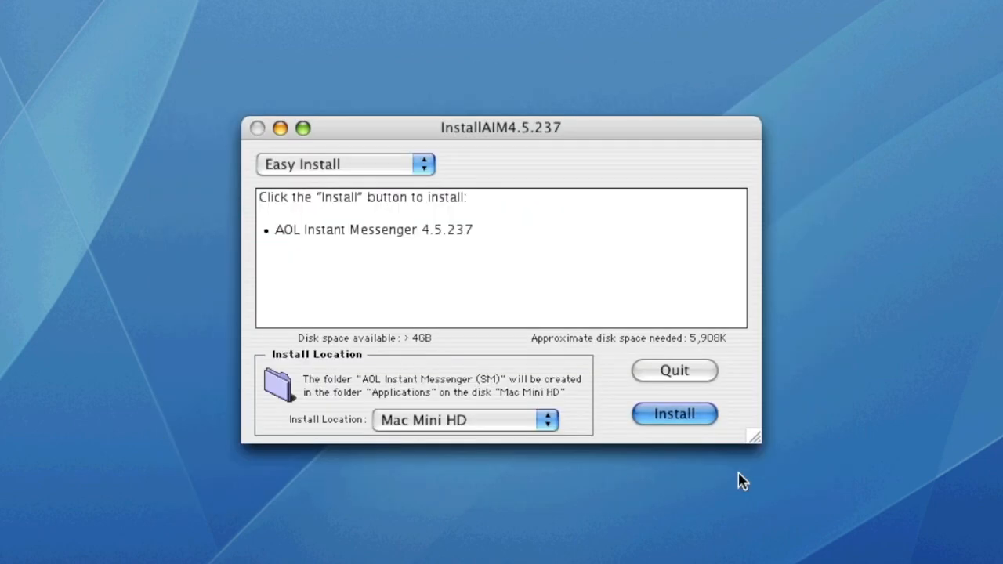
left_click(673, 414)
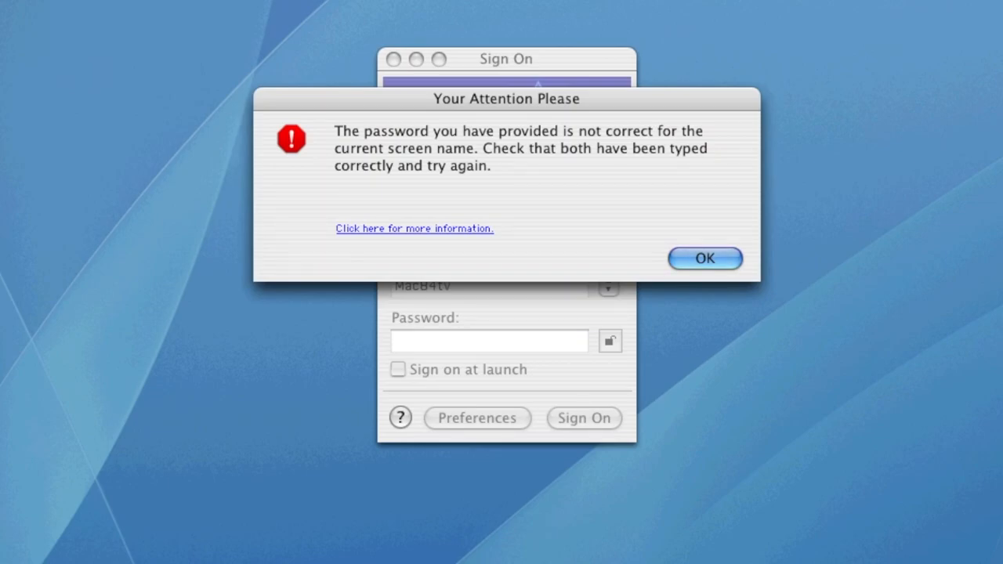
Dismiss the incorrect-password alert and launch AOL Instant Messenger (SM) from its installed folder.
left_click(704, 259)
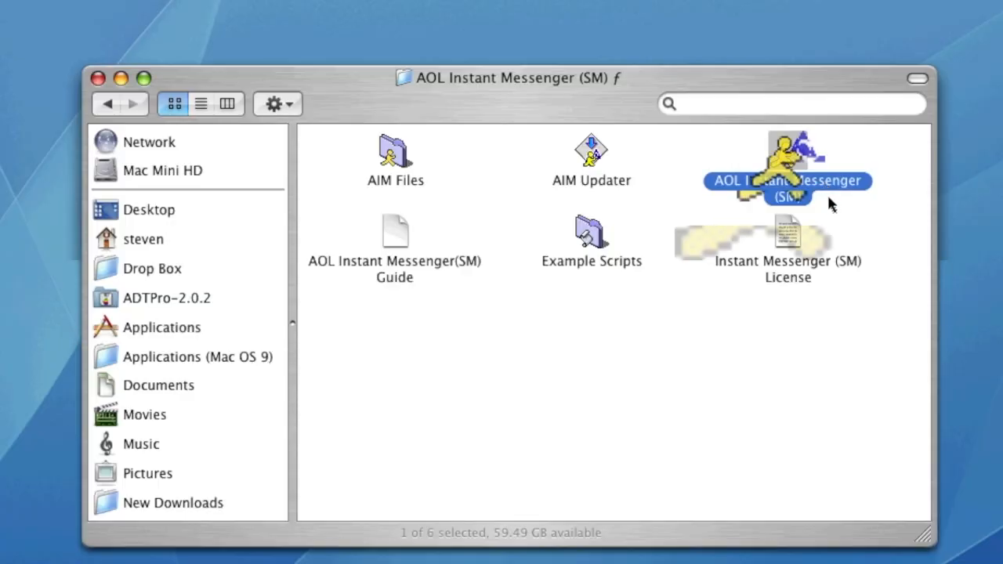
double_click(787, 157)
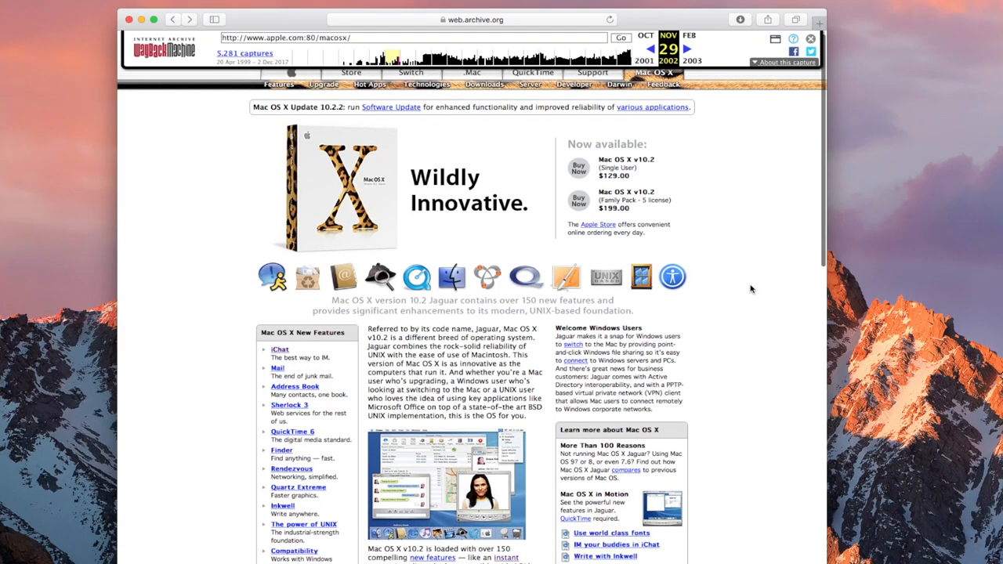
Scroll the archived 2002 Mac OS X Jaguar page and follow the sidebar link to the iChat feature page.
scroll("down", 3)
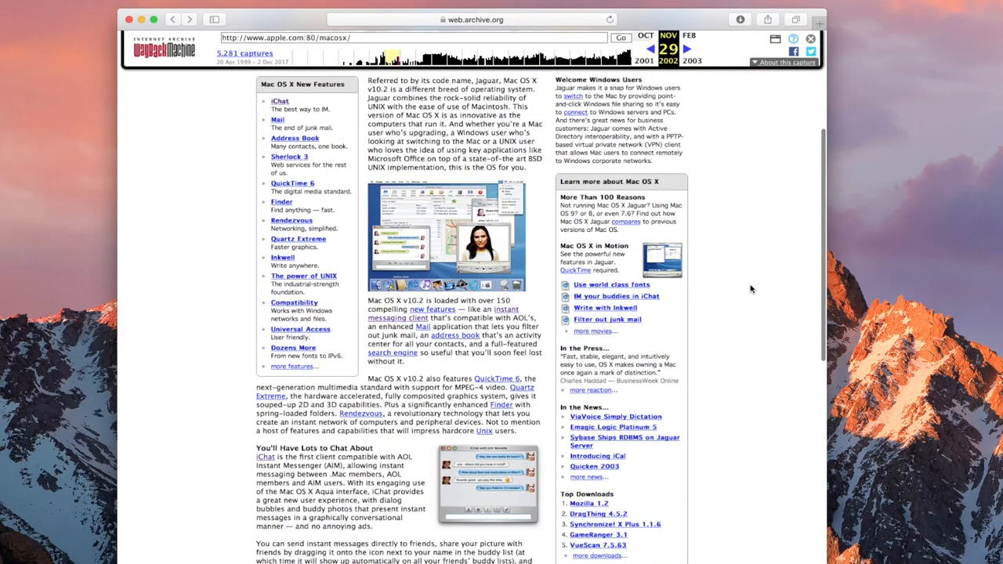
scroll("down", 3)
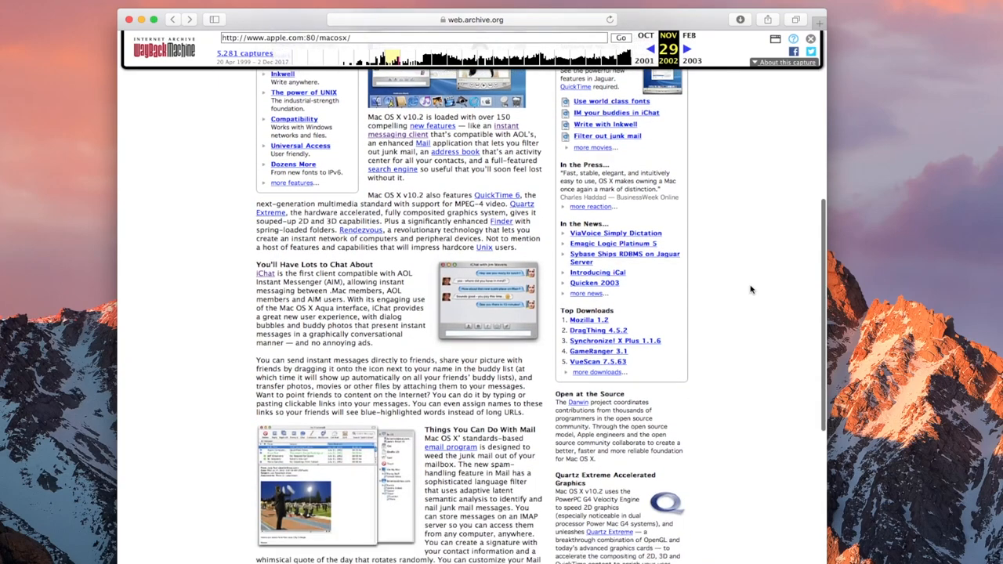
scroll("up", 3)
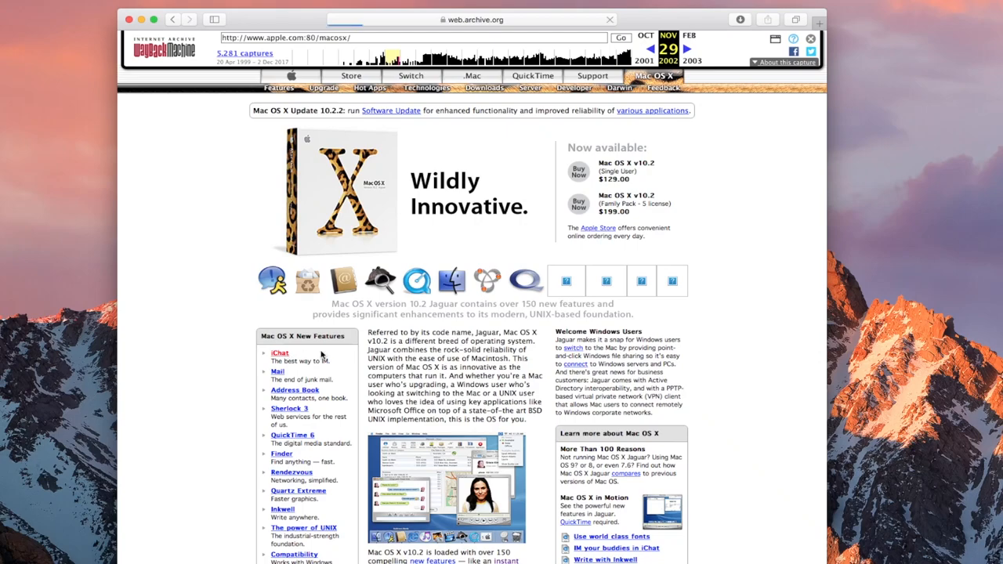
left_click(279, 353)
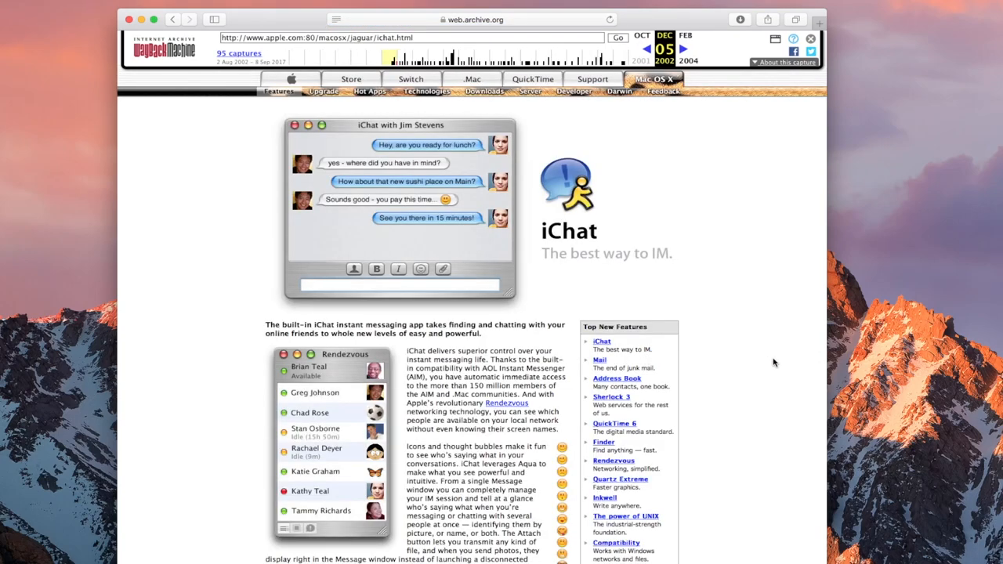
scroll("down", 3)
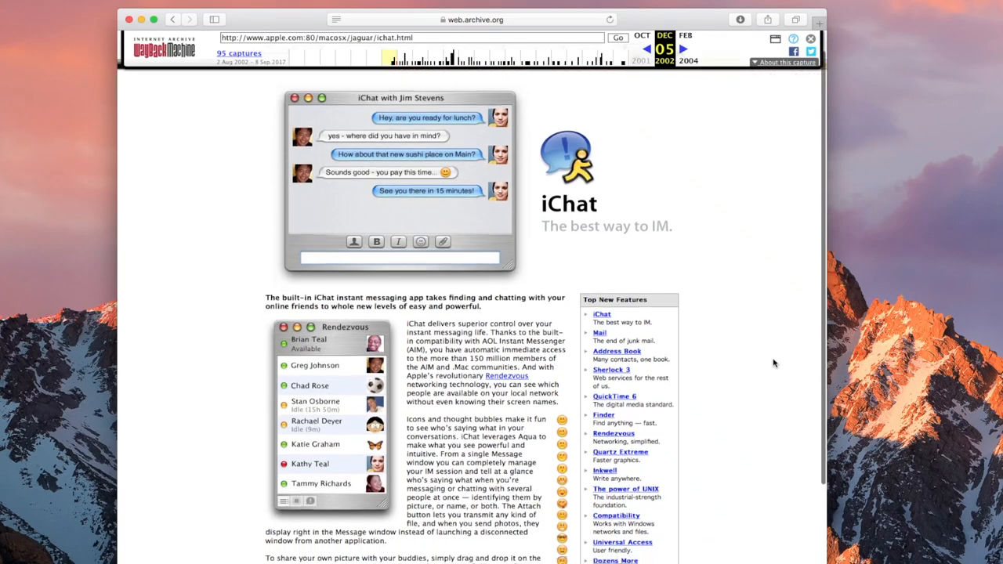
scroll("down", 3)
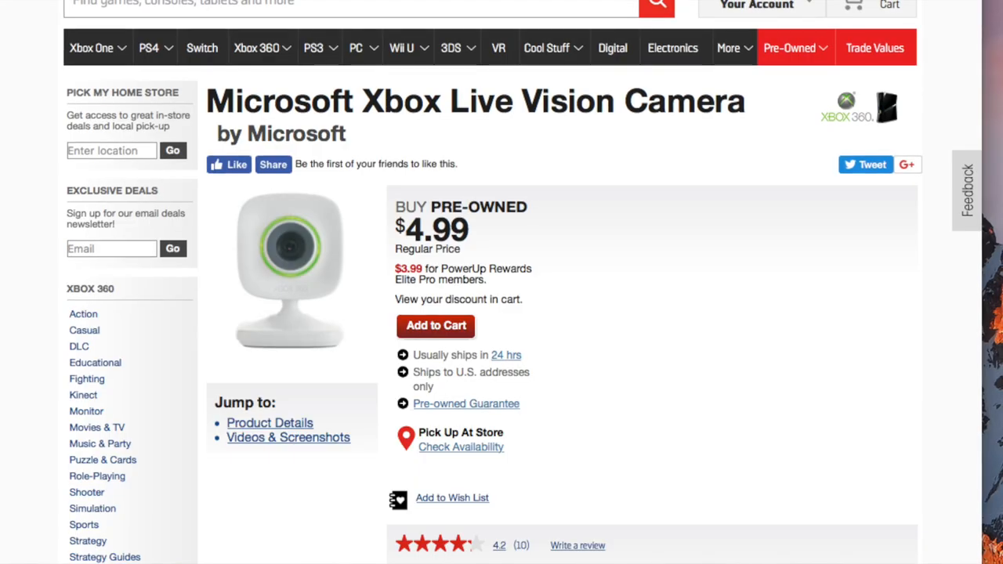
Scroll through the GameStop listing for the pre-owned $4.99 Xbox Live Vision Camera.
scroll("up", 3)
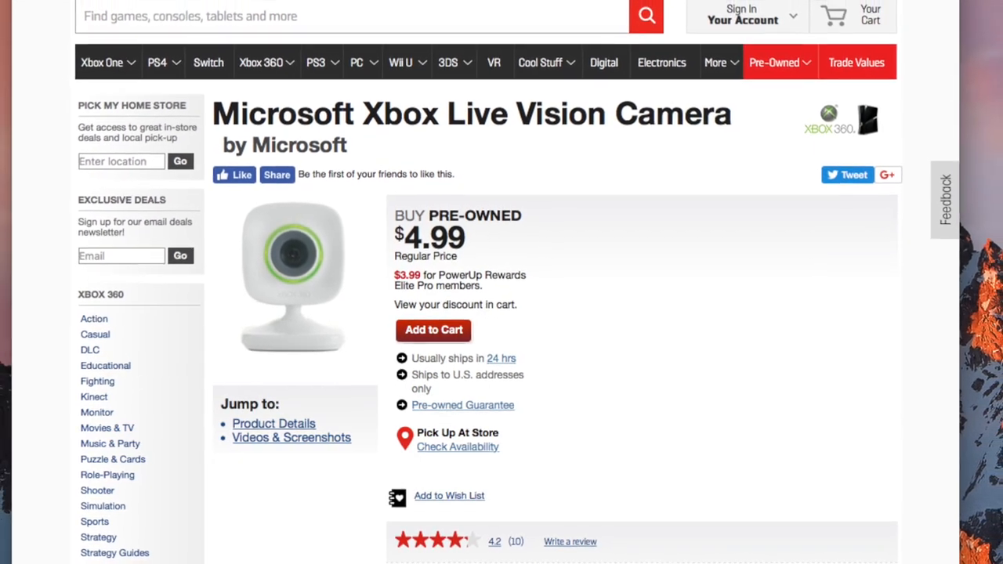
scroll("up", 3)
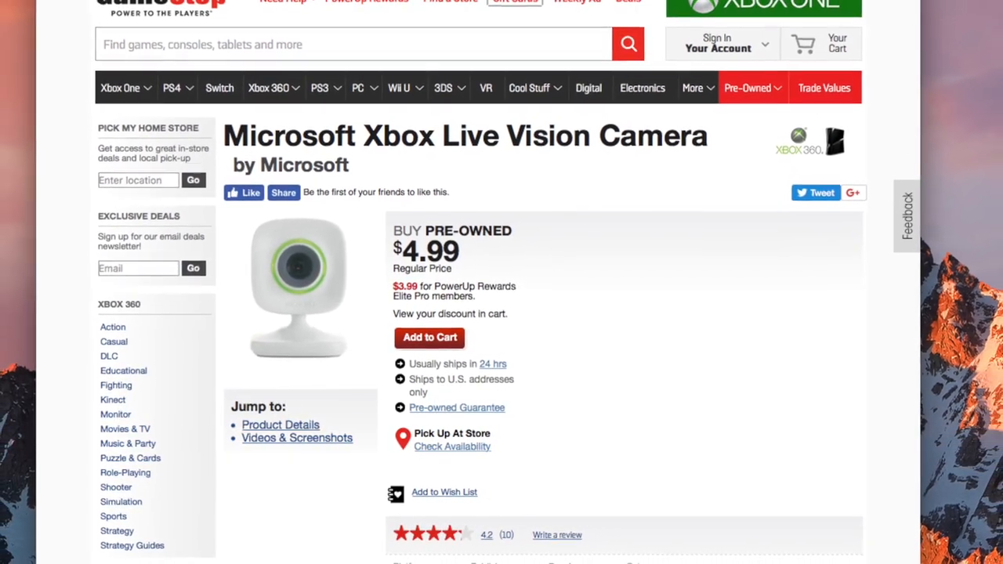
scroll("down", 3)
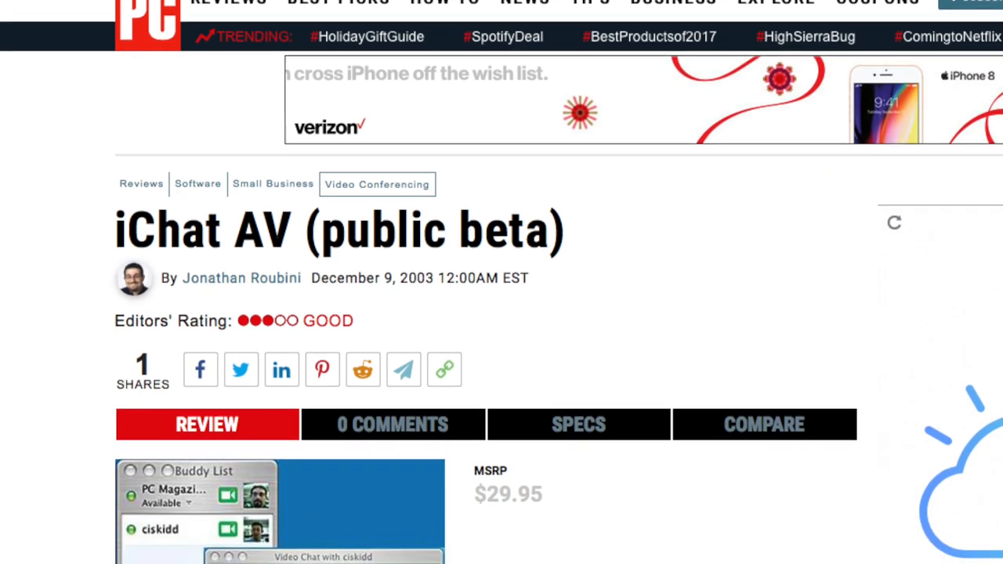
Read down the PCMag review and the archived 2003 apple.com/ichat page.
scroll("down", 3)
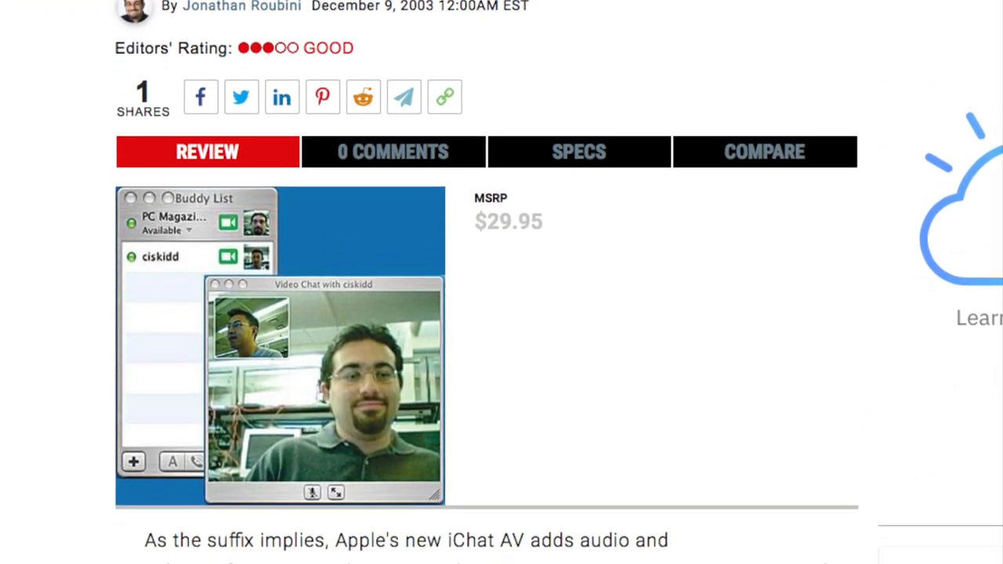
scroll("down", 3)
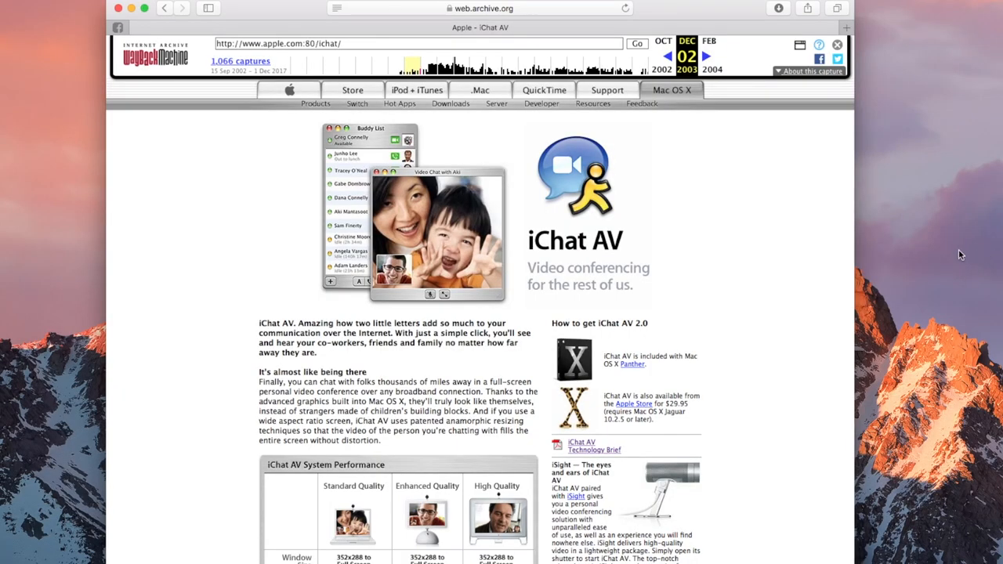
mouse_move(790, 275)
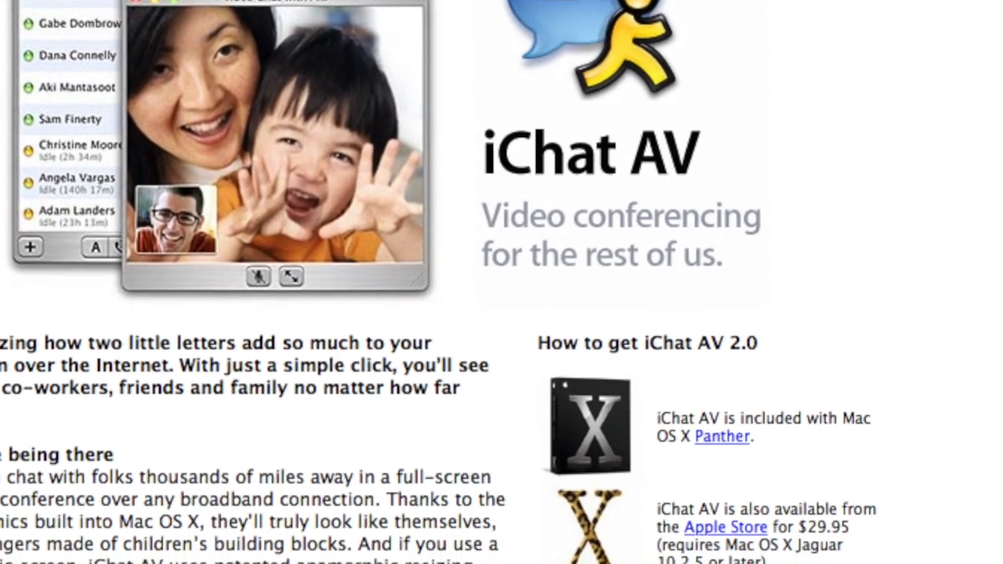
scroll("down", 3)
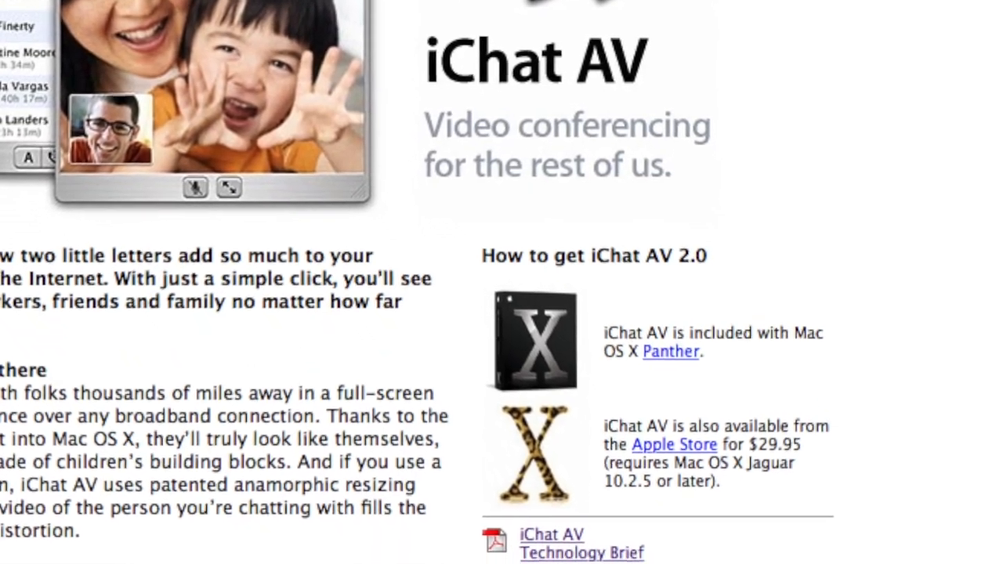
scroll("down", 3)
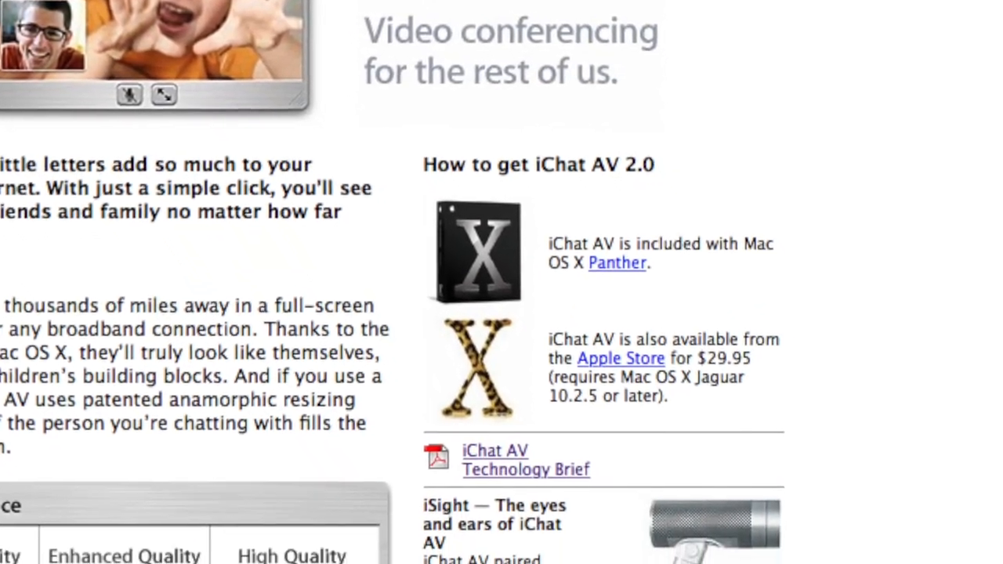
scroll("down", 3)
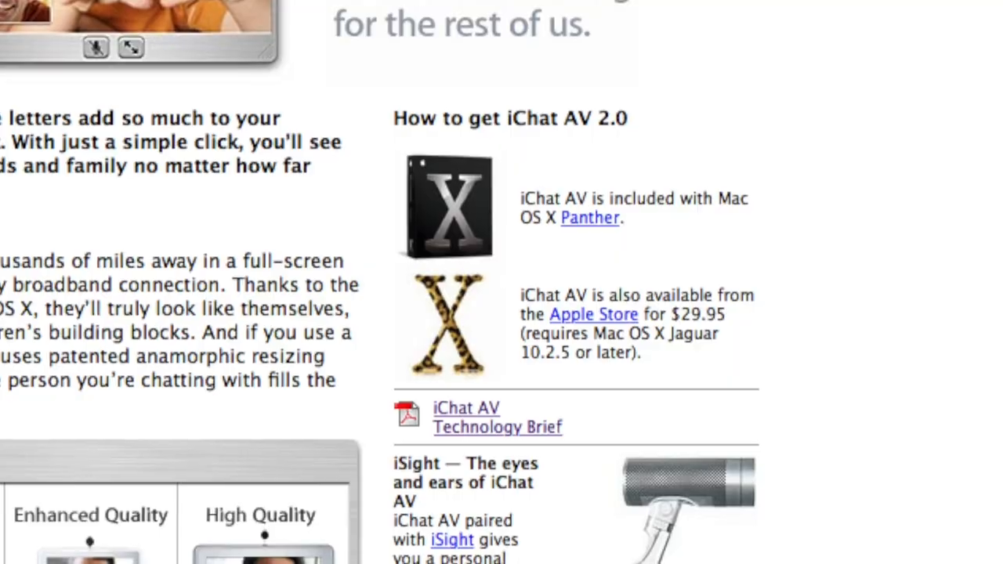
Open the iChat AV Technology Brief PDF and read into page 2.
left_click(499, 417)
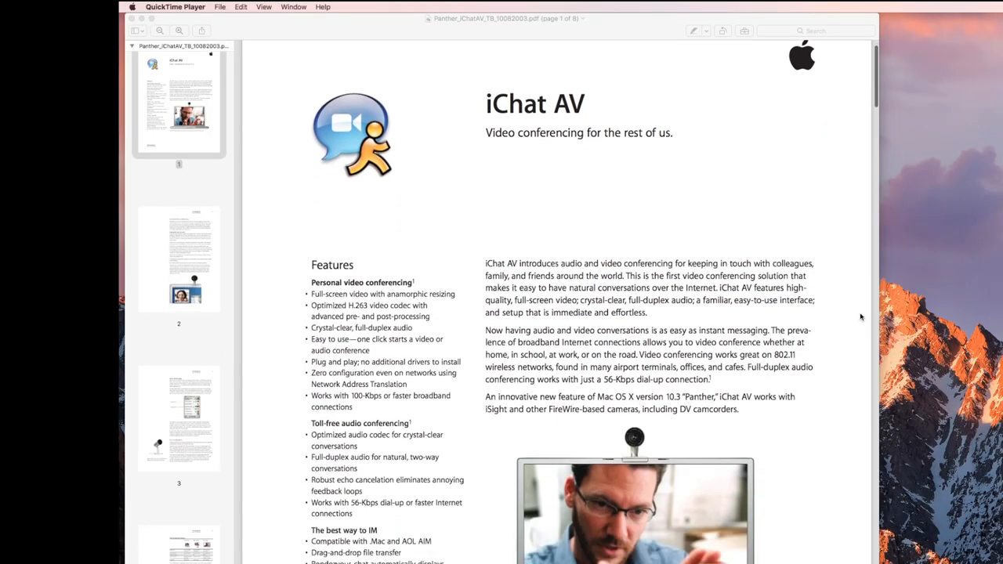
scroll("down", 3)
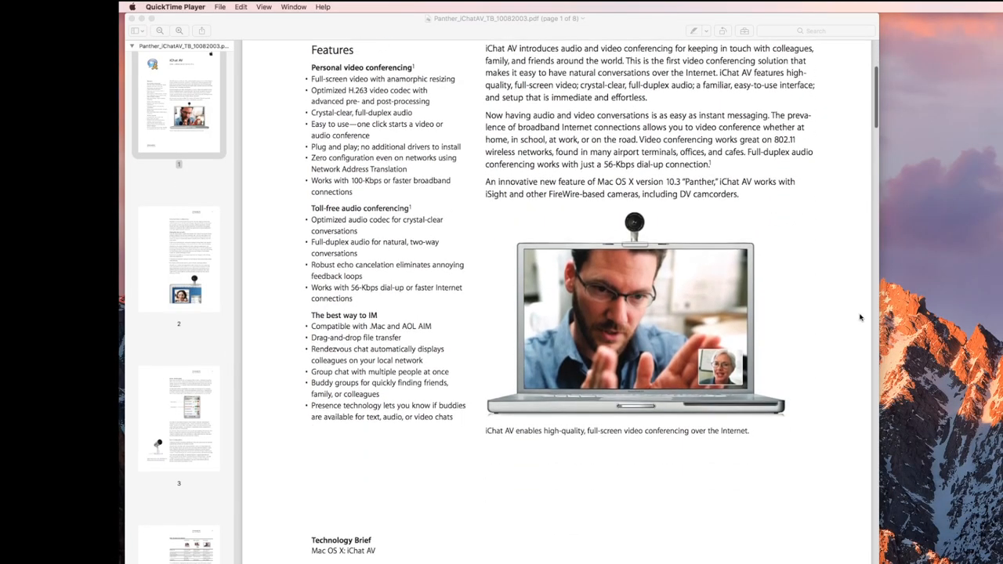
scroll("down", 3)
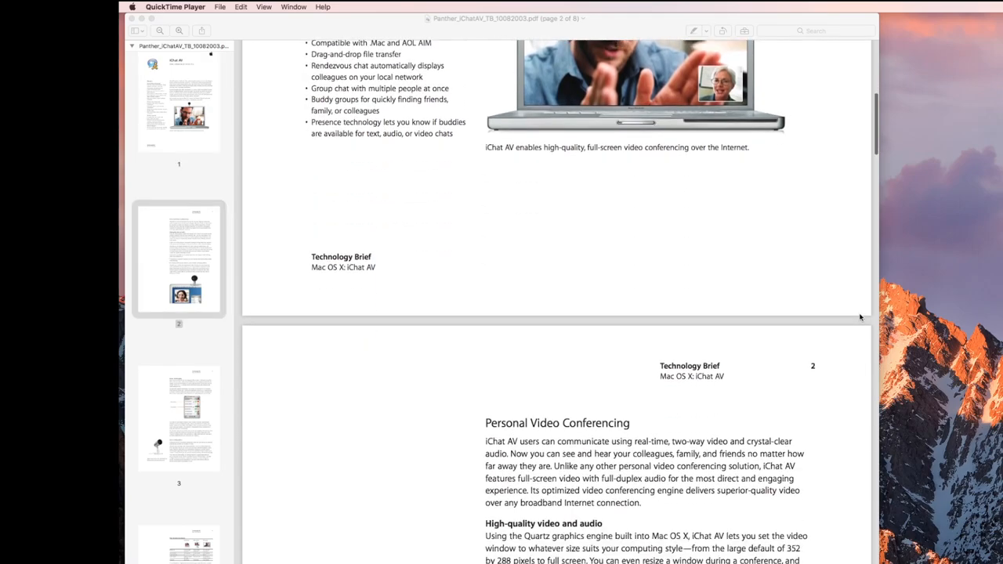
scroll("down", 3)
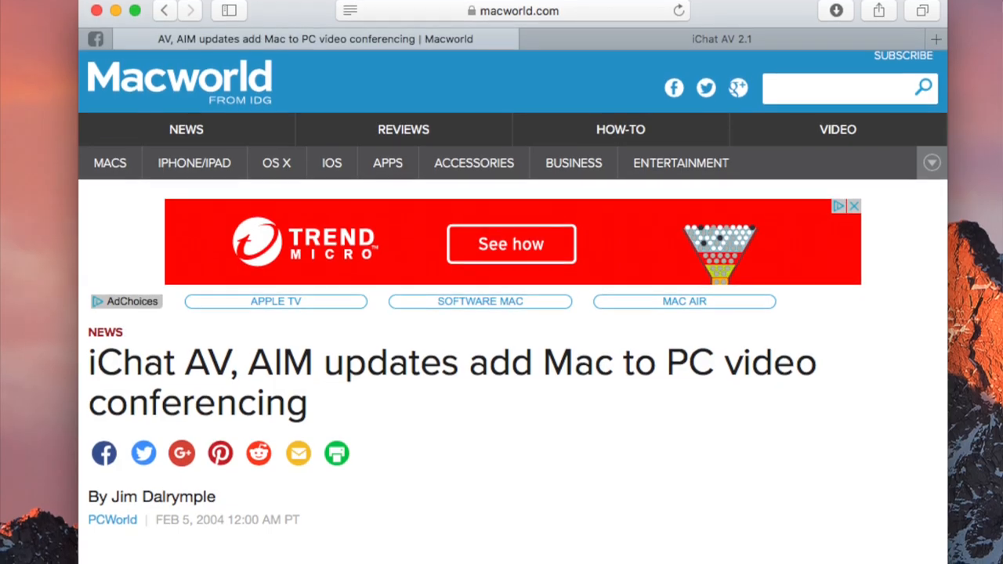
Read down the Macworld article on Mac-to-PC video conferencing before the iChat AV 2.1 page.
scroll("down", 3)
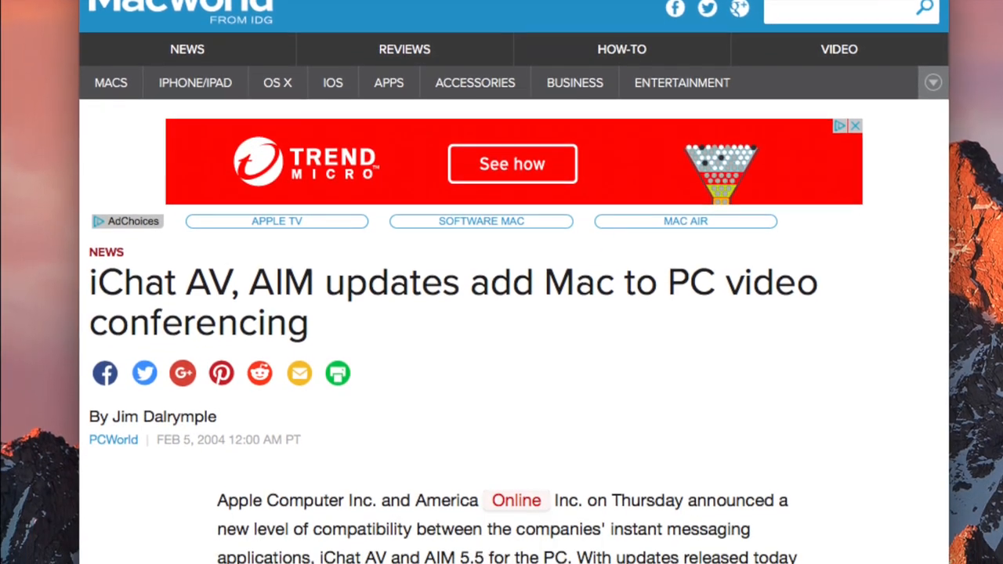
scroll("down", 3)
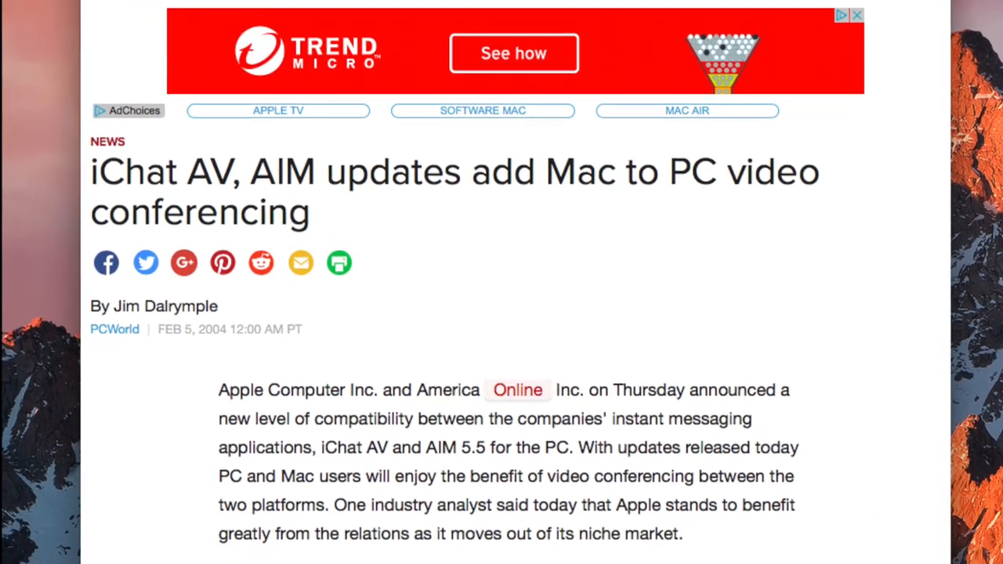
scroll("down", 3)
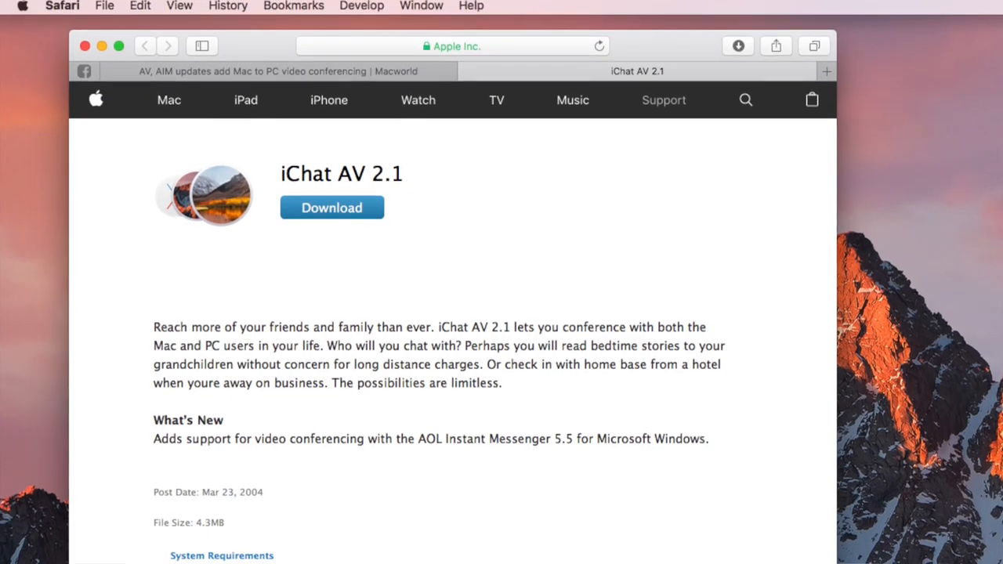
scroll("down", 3)
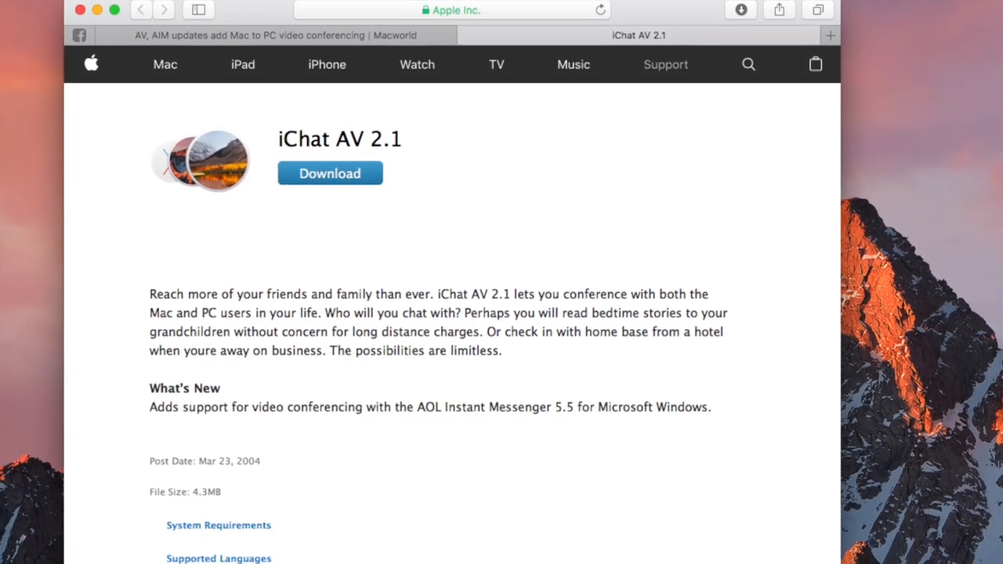
scroll("down", 3)
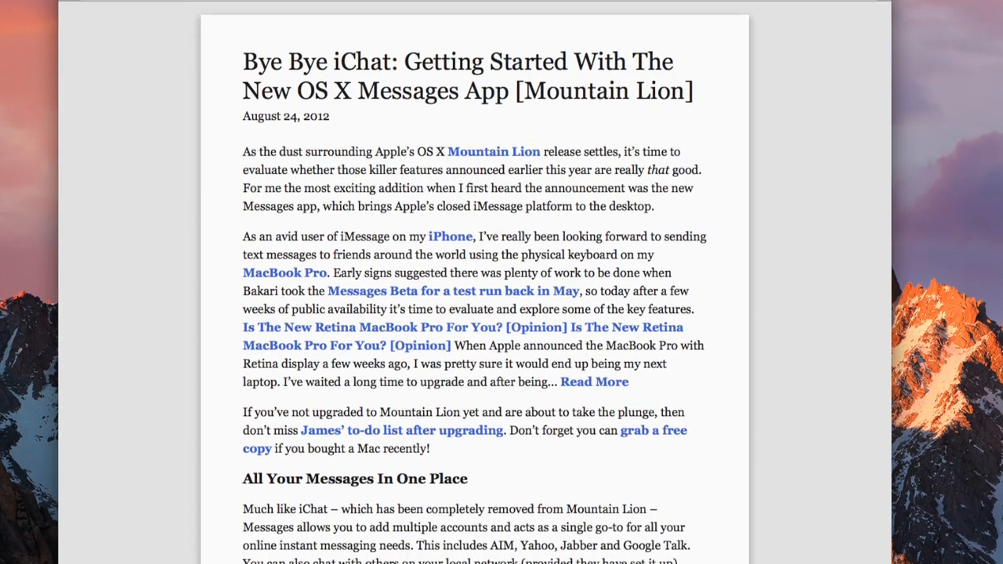
Read down Apple Support's 'Use Messages with your Mac' page.
scroll("down", 3)
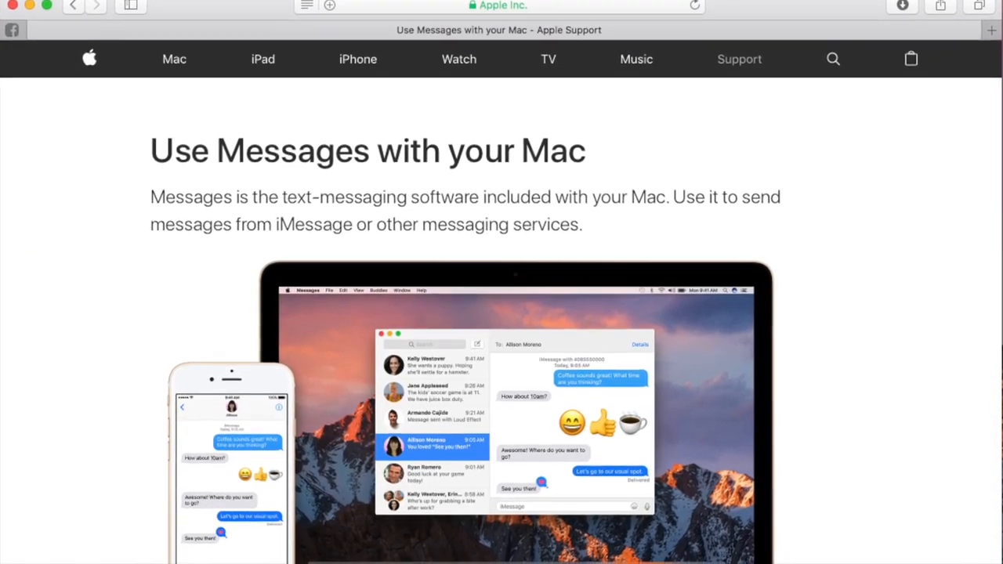
scroll("down", 3)
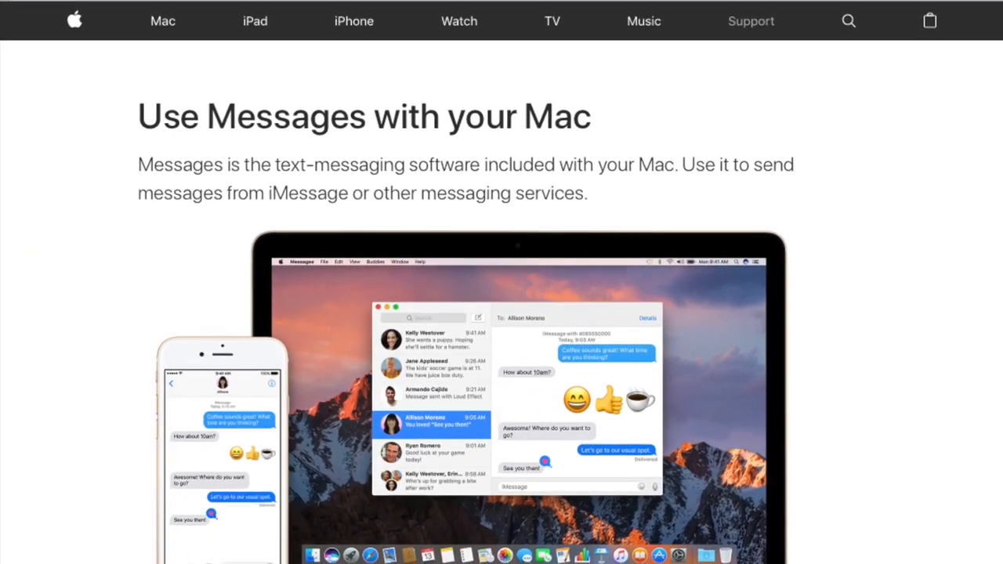
scroll("down", 3)
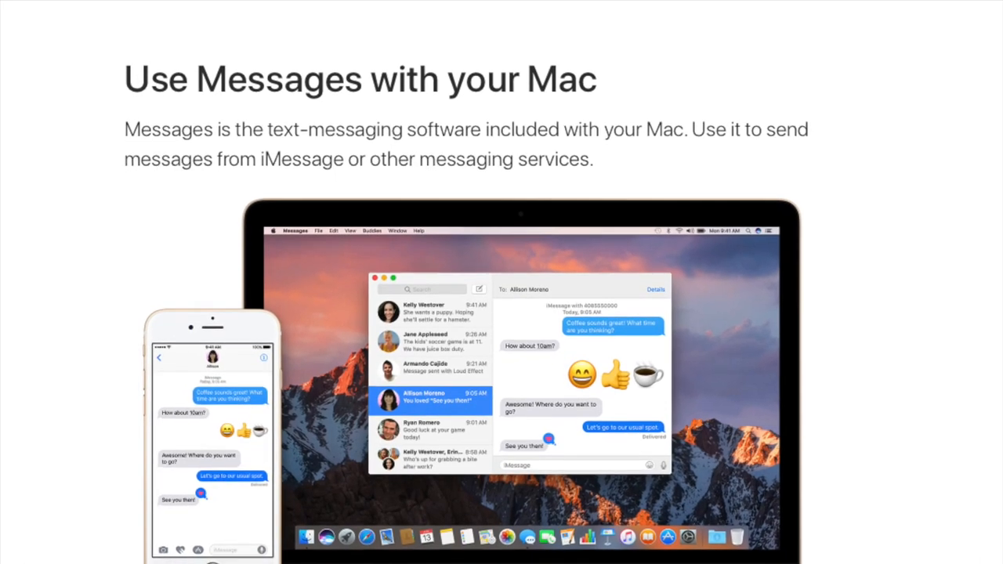
scroll("down", 3)
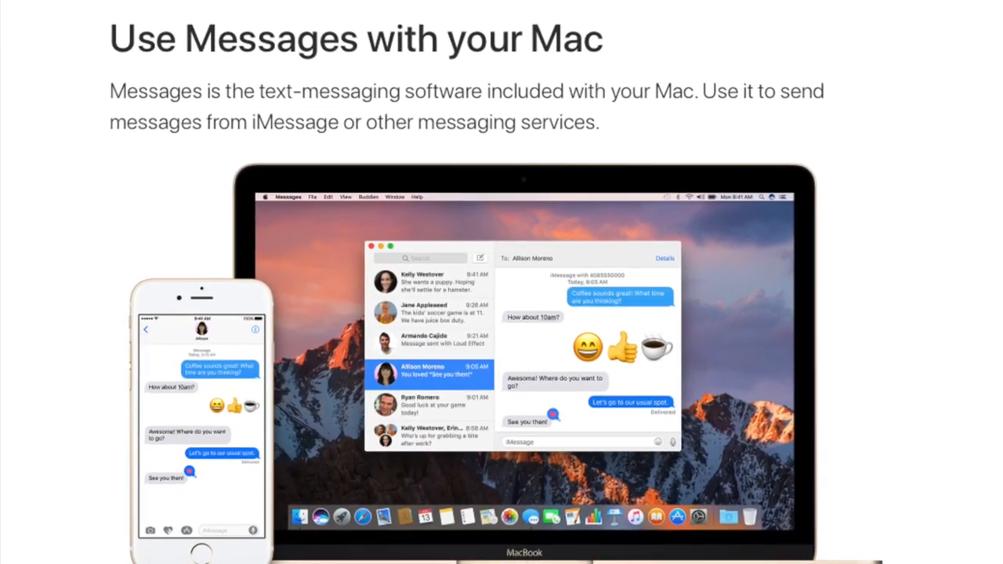
scroll("down", 3)
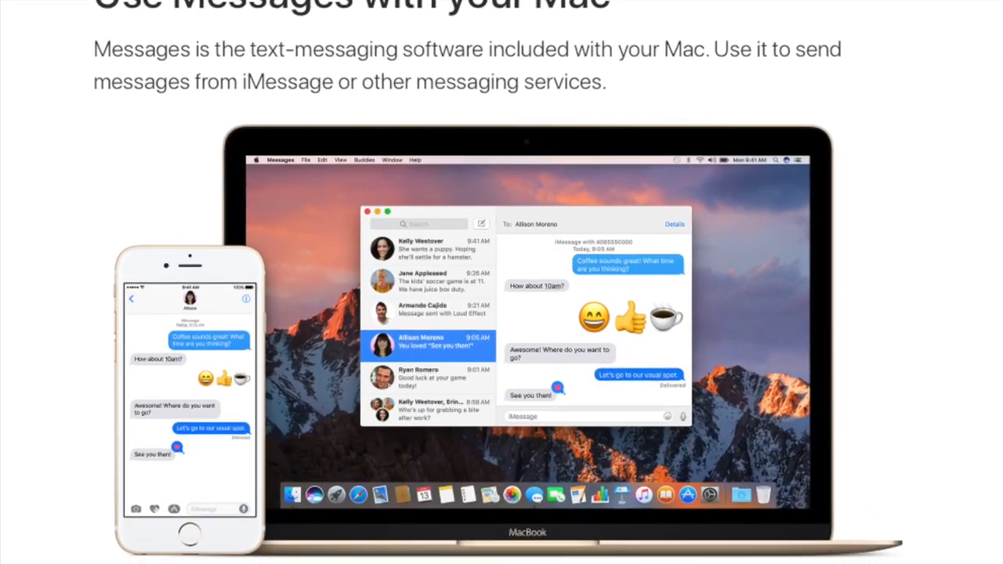
scroll("down", 3)
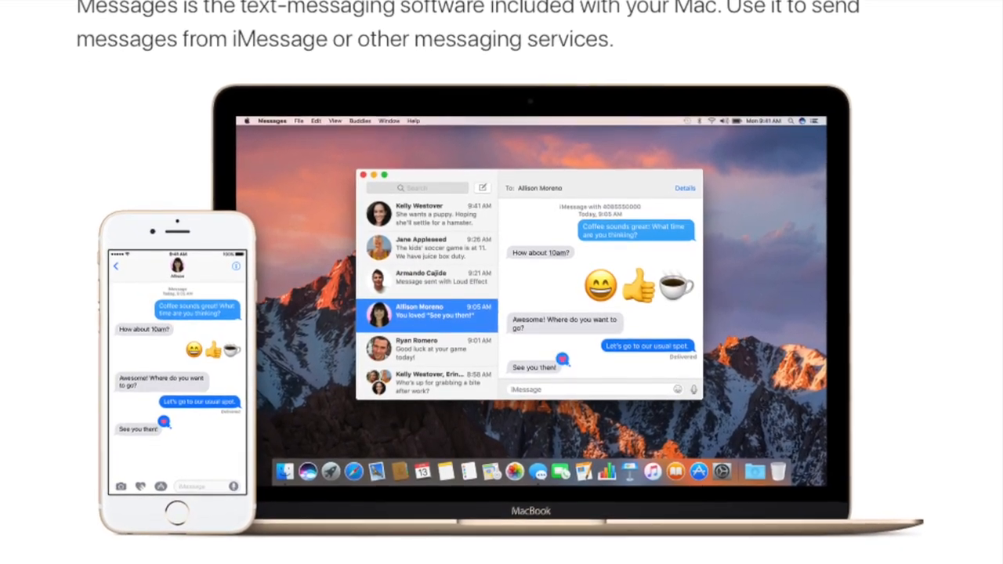
scroll("down", 3)
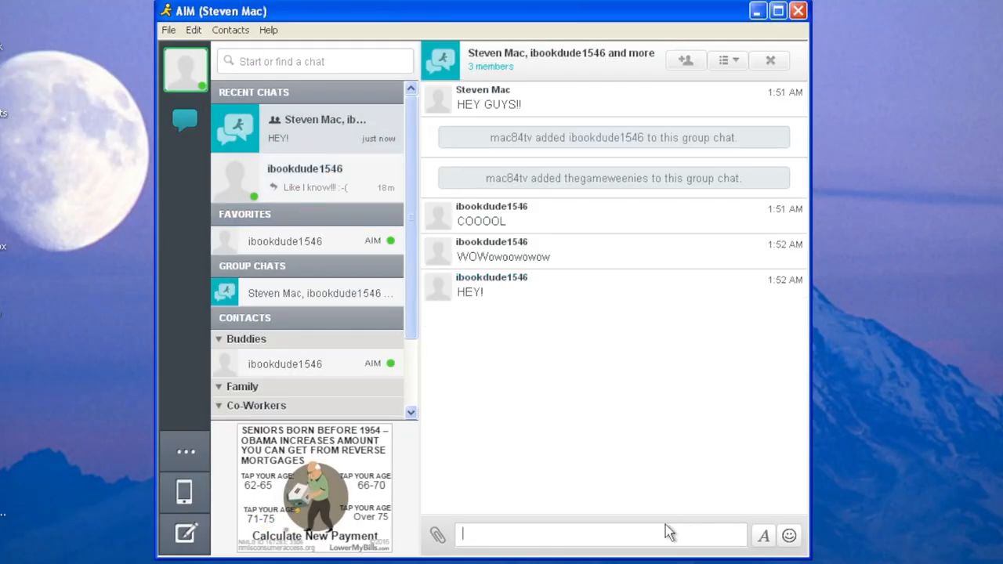
Reply 'Wow, a gro' in the three-member AIM group chat message box.
type("Wow, a gro")
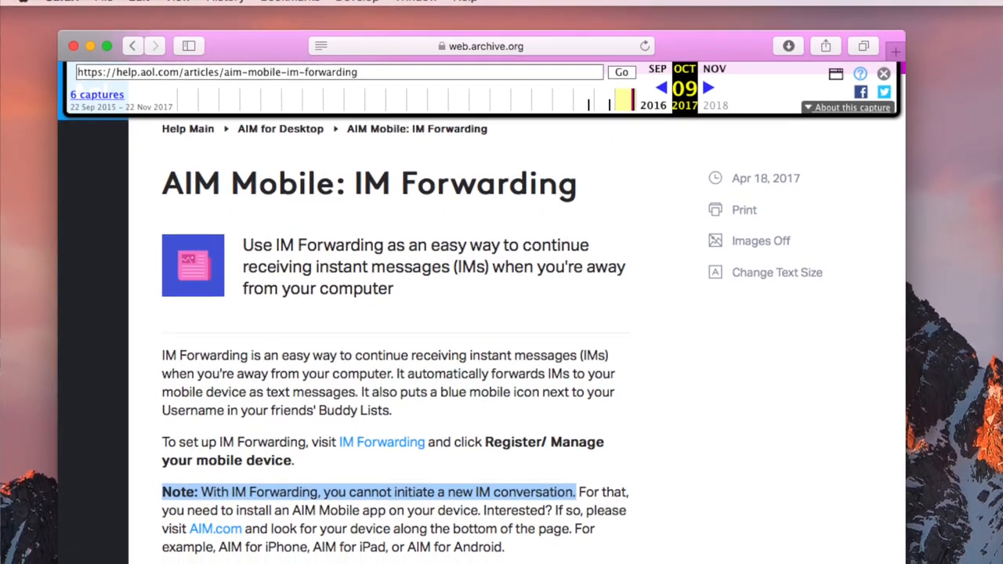
Read through the archived AIM Mobile IM Forwarding help pages down to the supported carriers list.
scroll("down", 3)
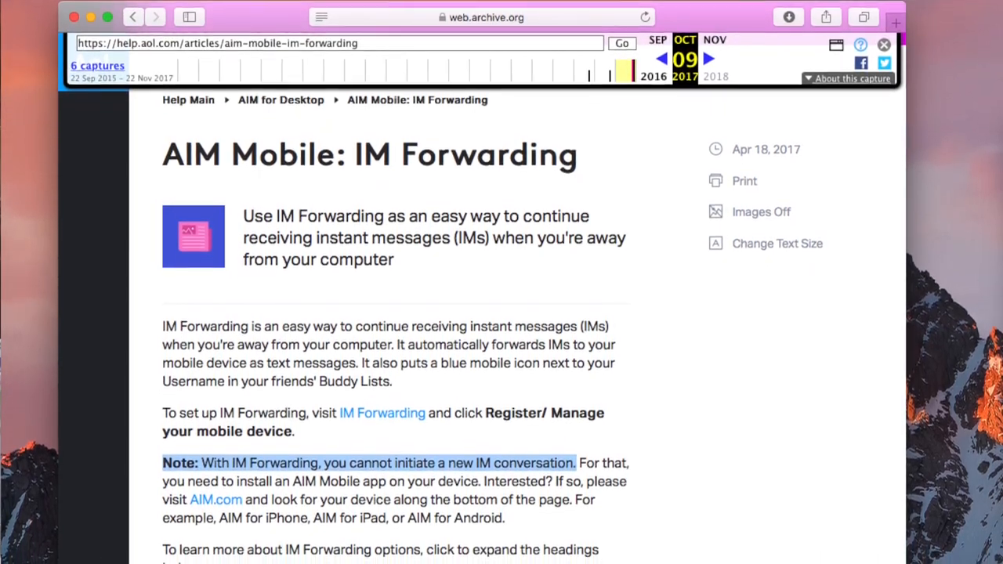
scroll("down", 3)
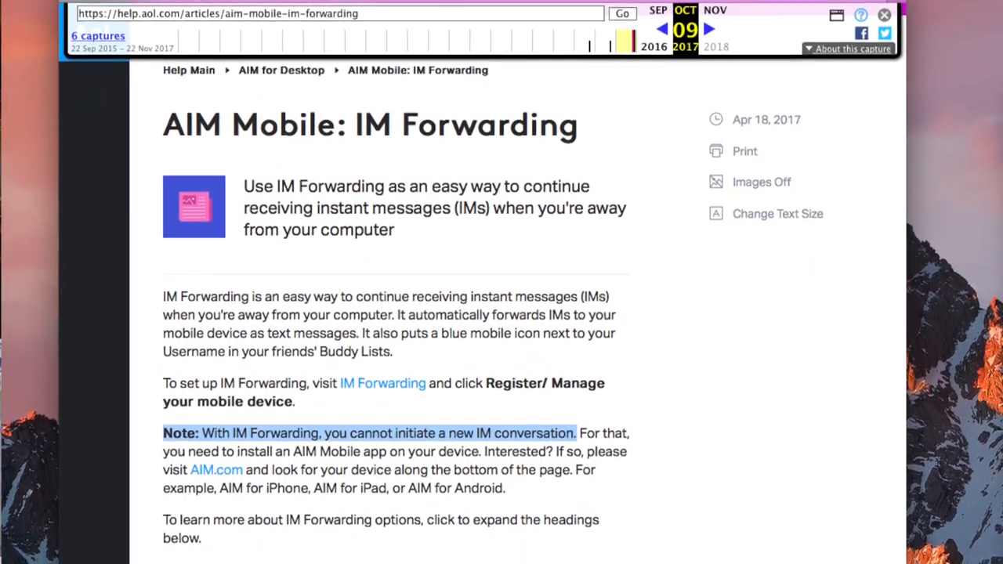
scroll("down", 3)
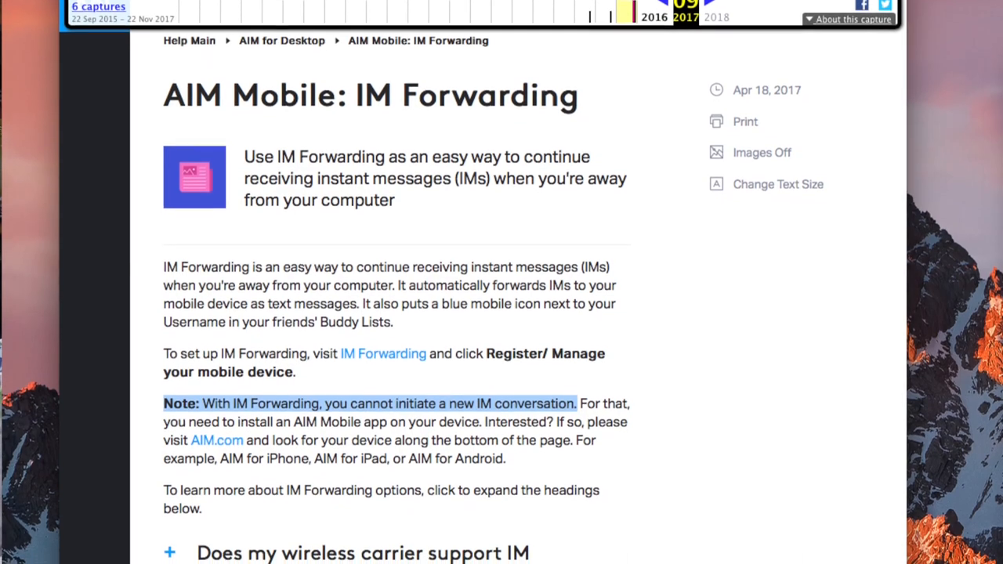
scroll("up", 3)
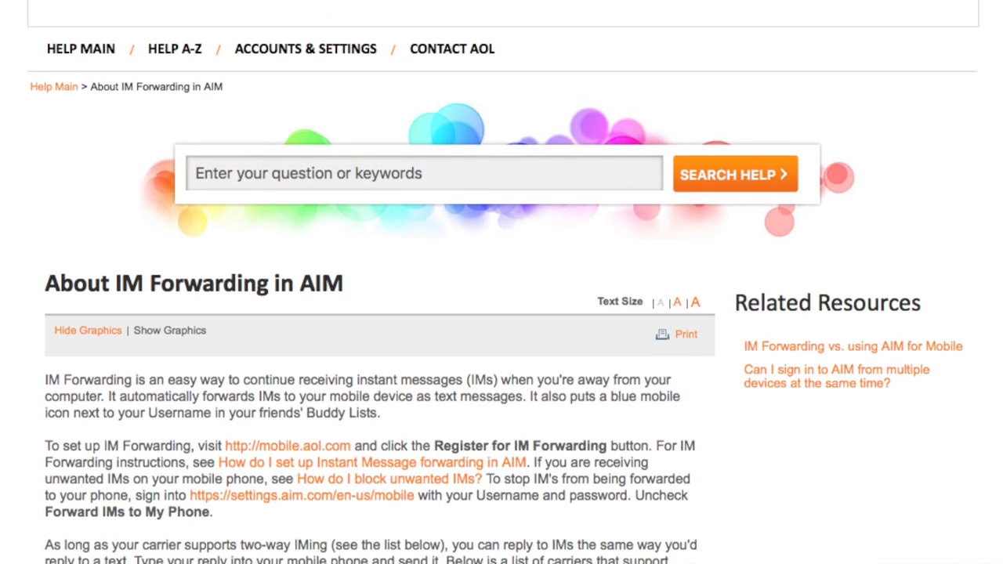
scroll("down", 3)
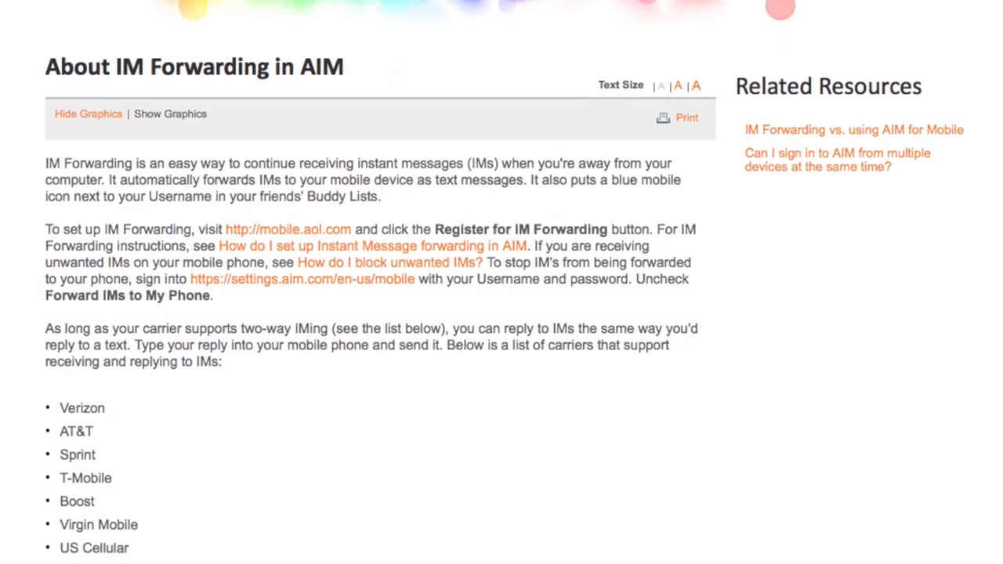
scroll("down", 3)
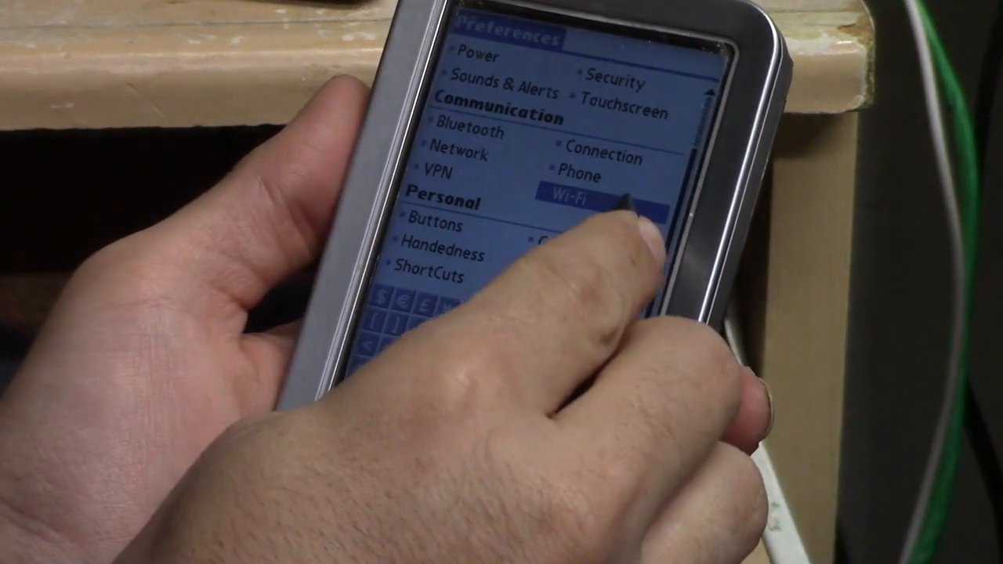
Enable Wi-Fi in Preferences and browse mac84.net in Blazer on the handheld.
left_click(583, 194)
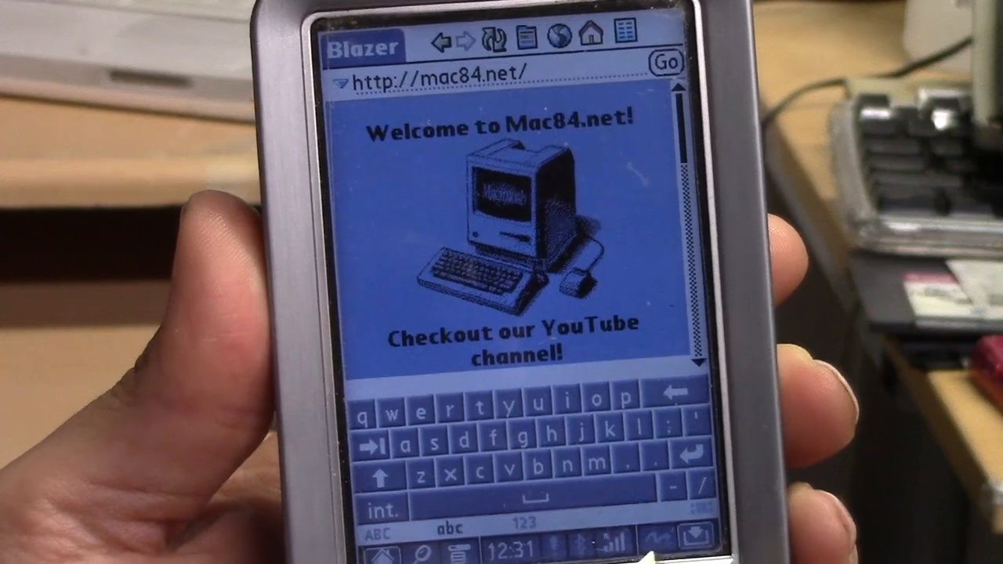
scroll("down", 3)
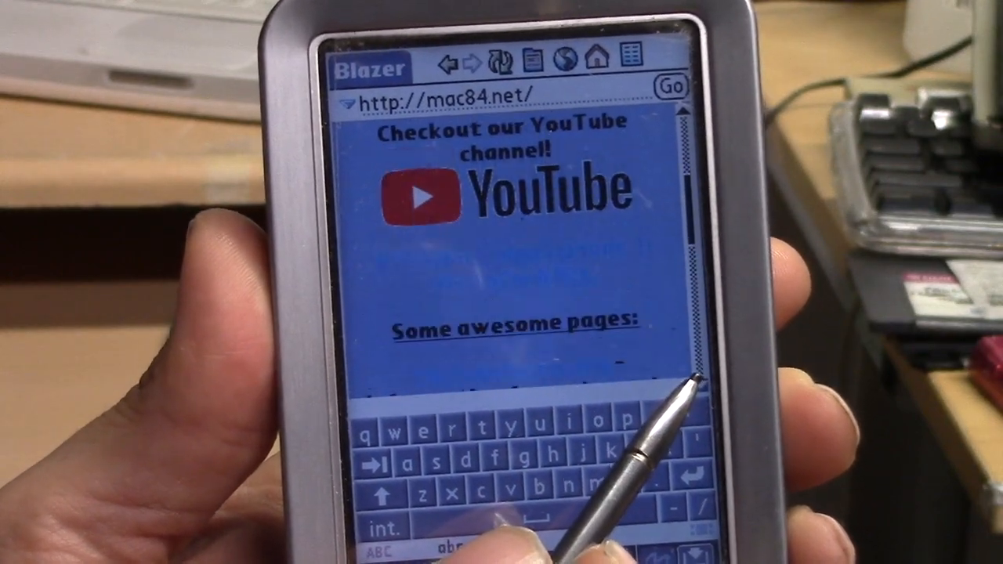
scroll("down", 3)
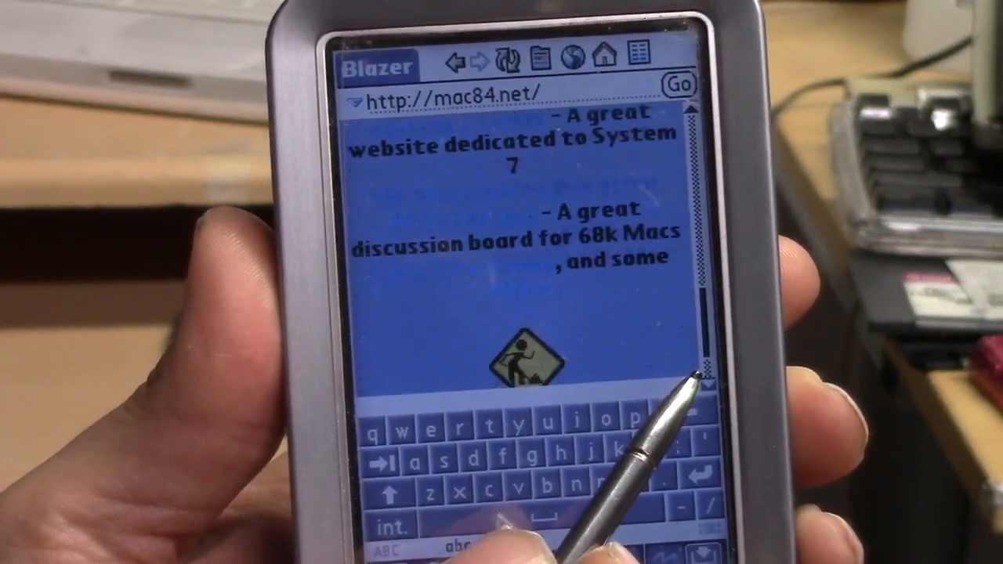
scroll("down", 3)
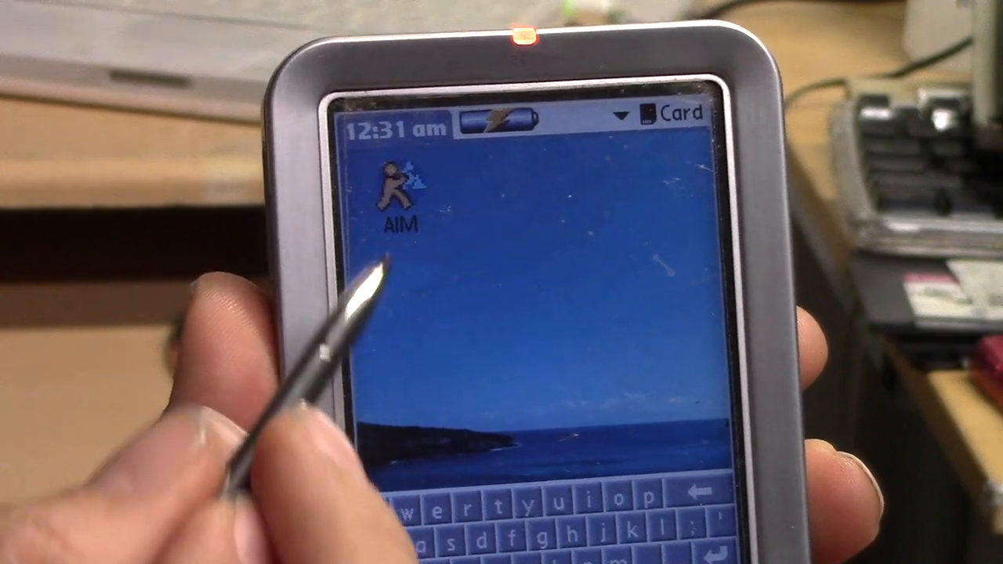
Launch AIM on the Palm and sign on with the saved account password.
left_click(395, 185)
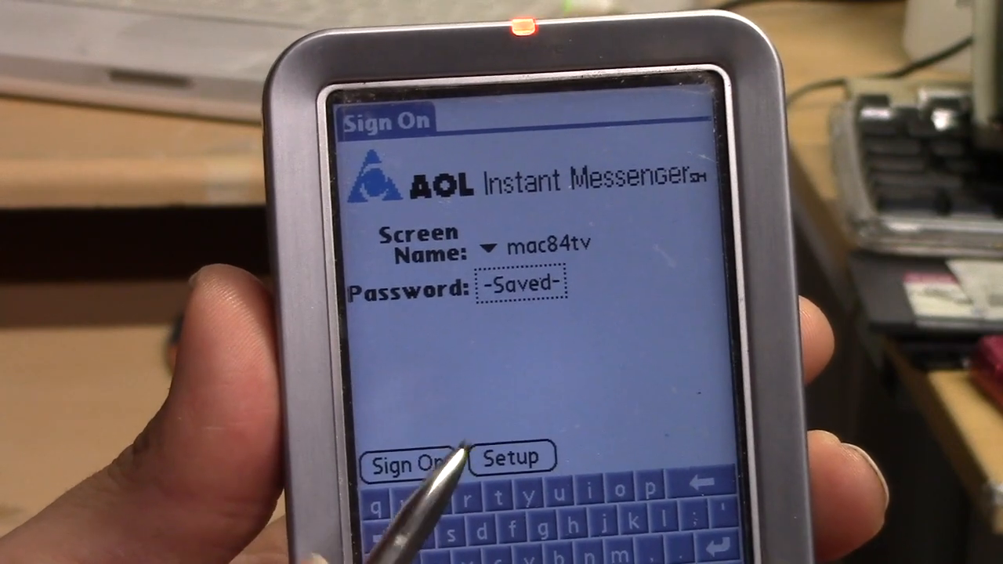
left_click(511, 456)
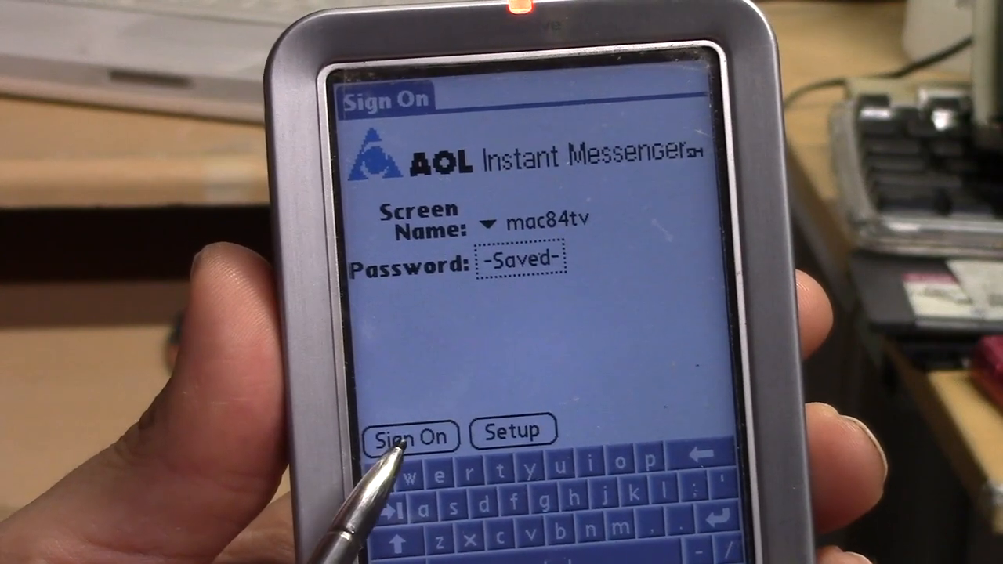
left_click(409, 436)
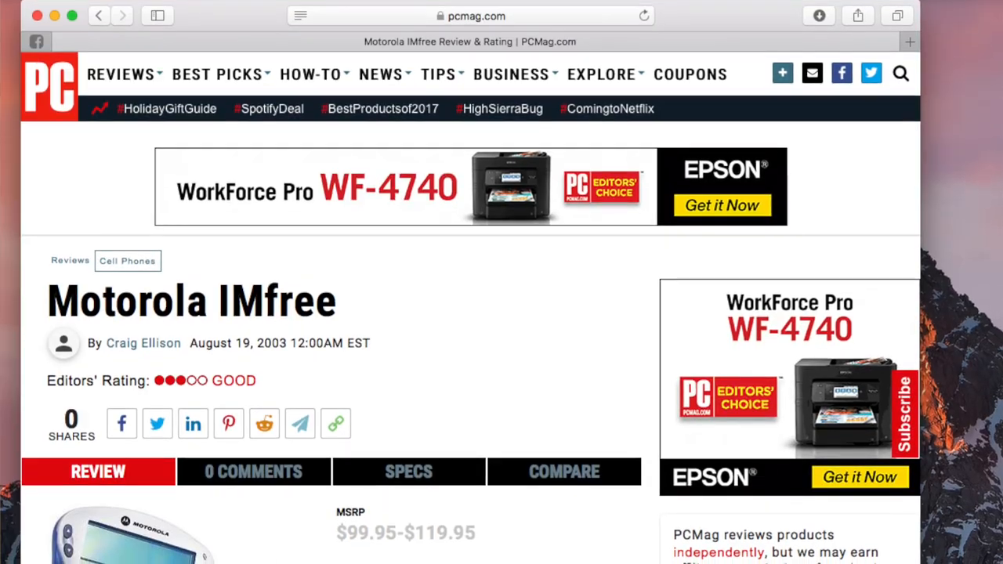
Read down to the opening paragraph of PCMag's 2003 Motorola IMfree review.
scroll("down", 3)
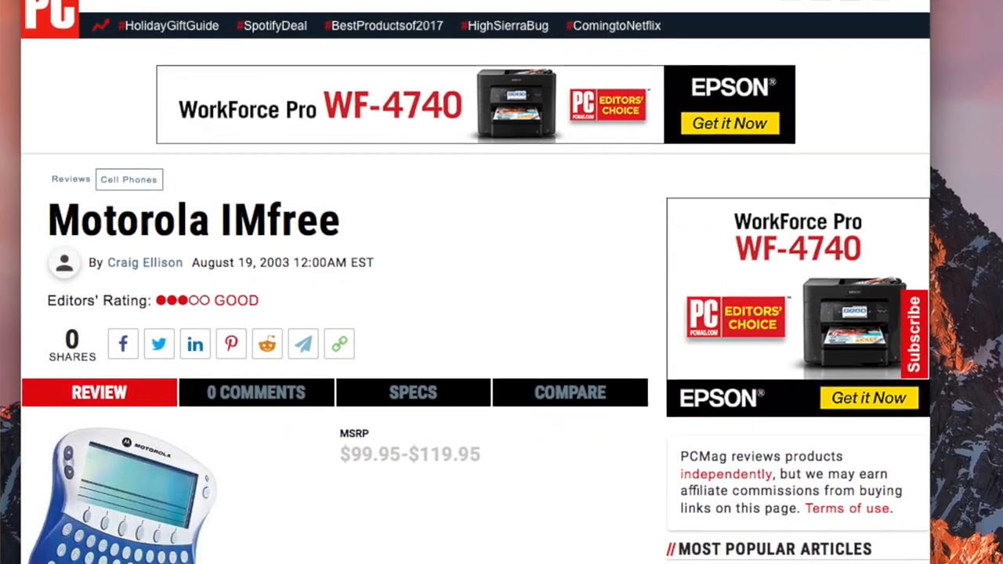
scroll("down", 3)
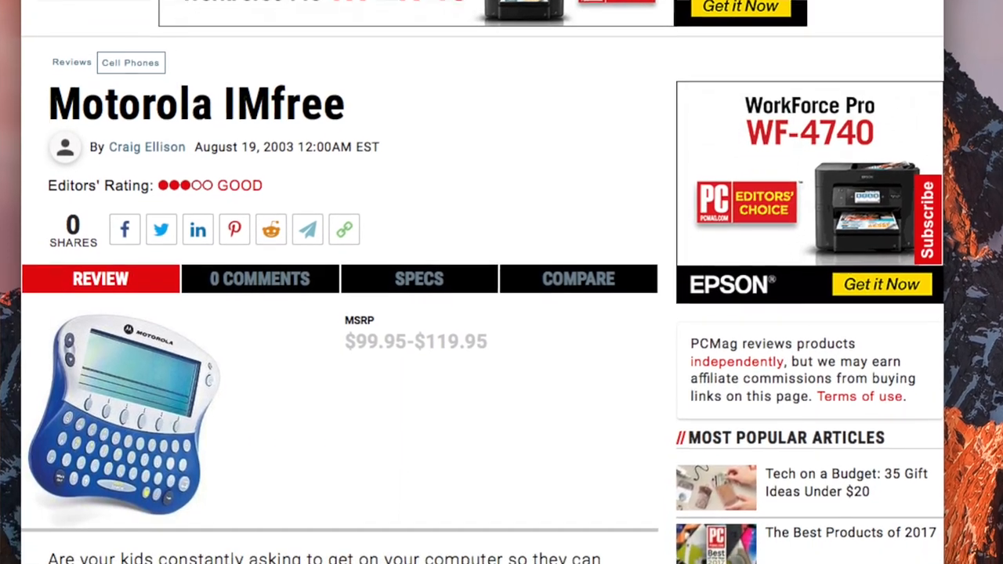
scroll("down", 3)
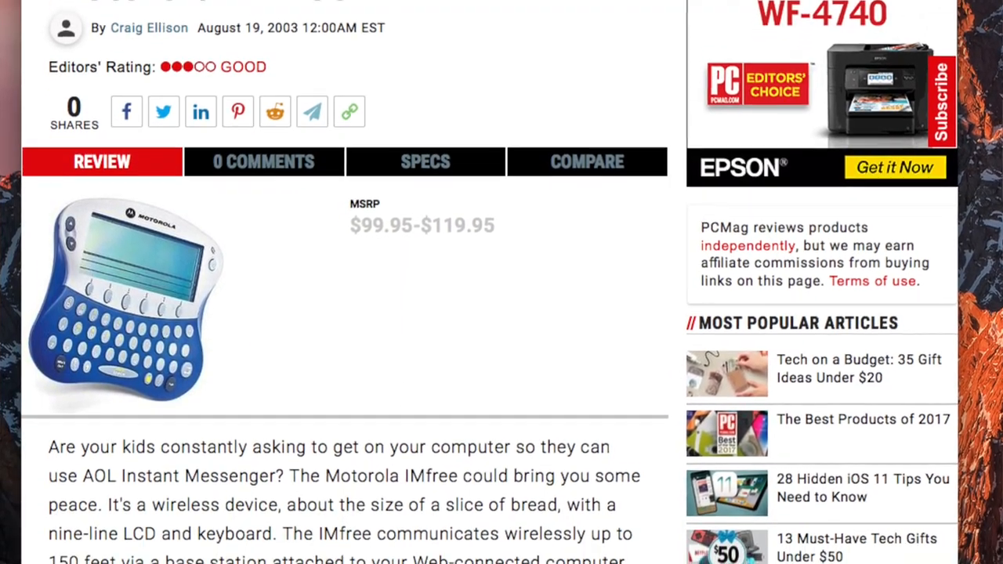
scroll("down", 3)
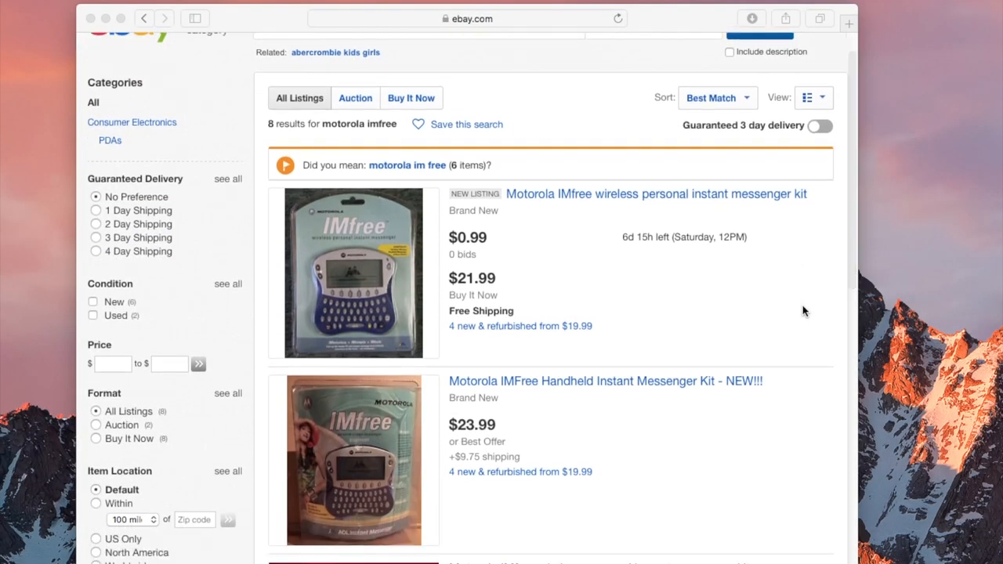
scroll("down", 3)
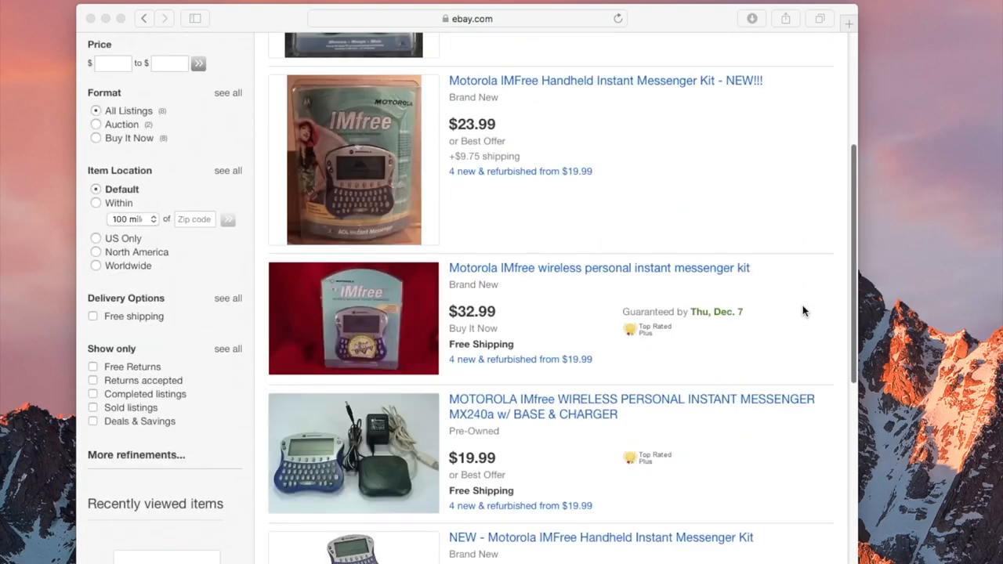
scroll("down", 3)
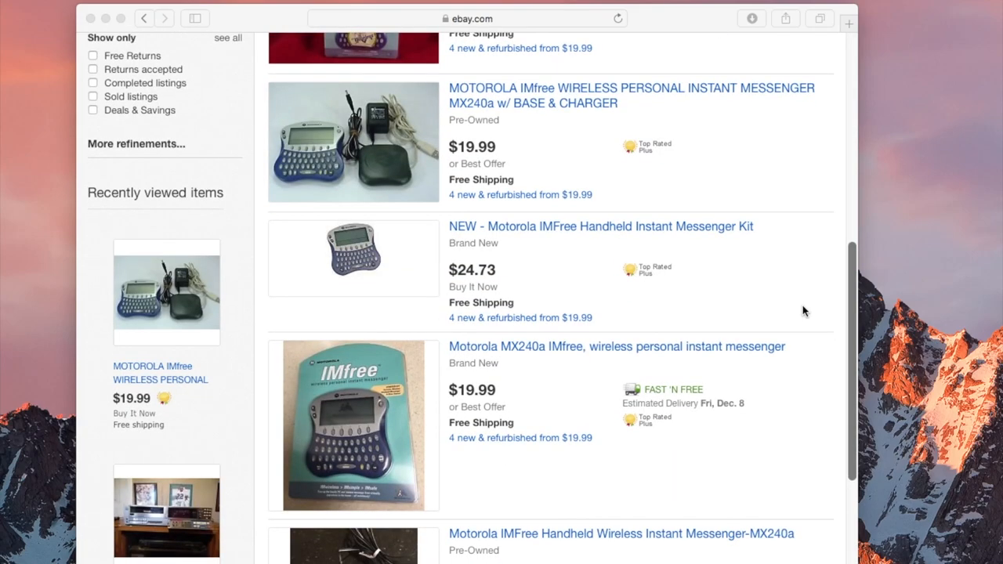
scroll("down", 3)
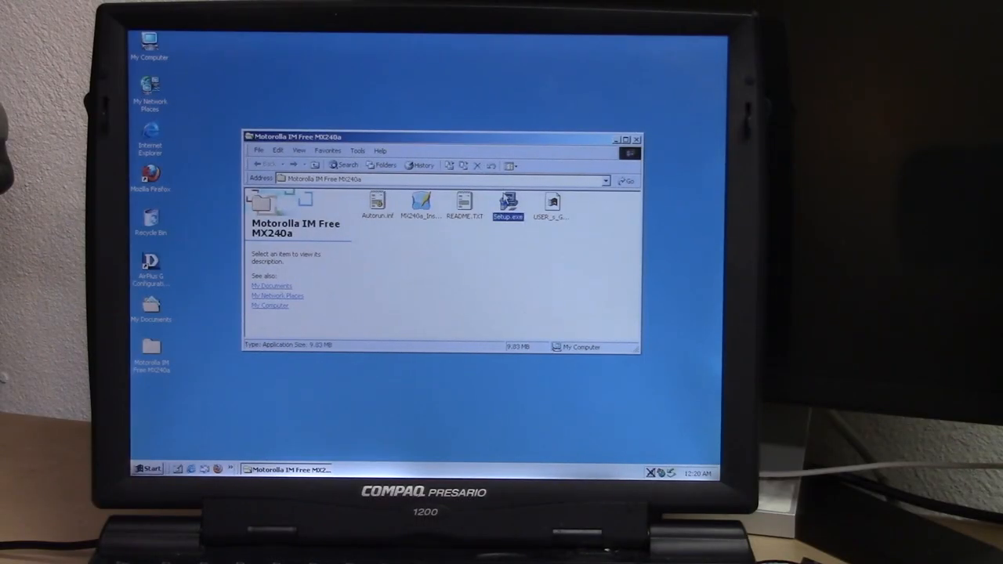
Run Setup.exe from the Motorola IM Free MX240a folder and continue past the welcome page.
left_click(422, 205)
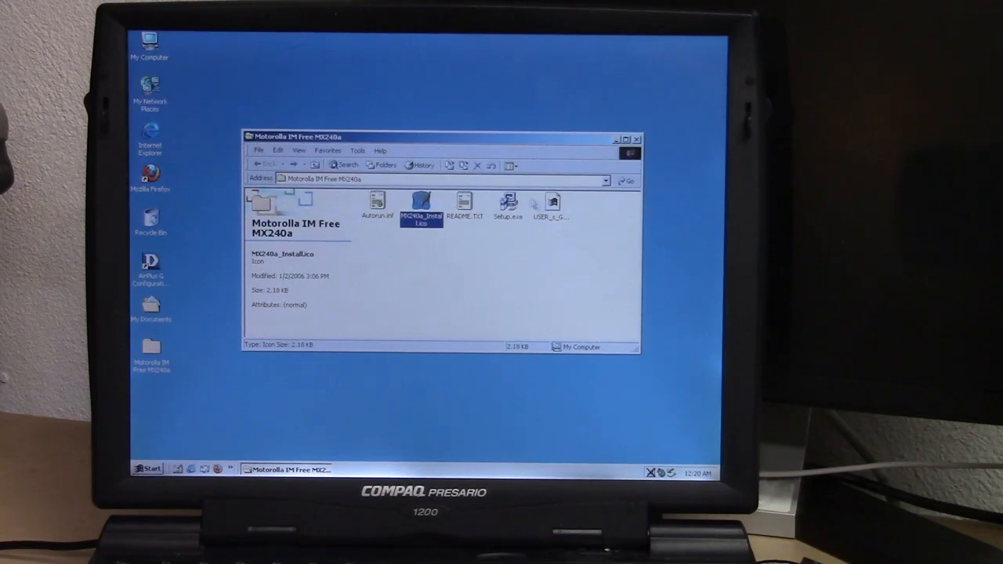
double_click(508, 200)
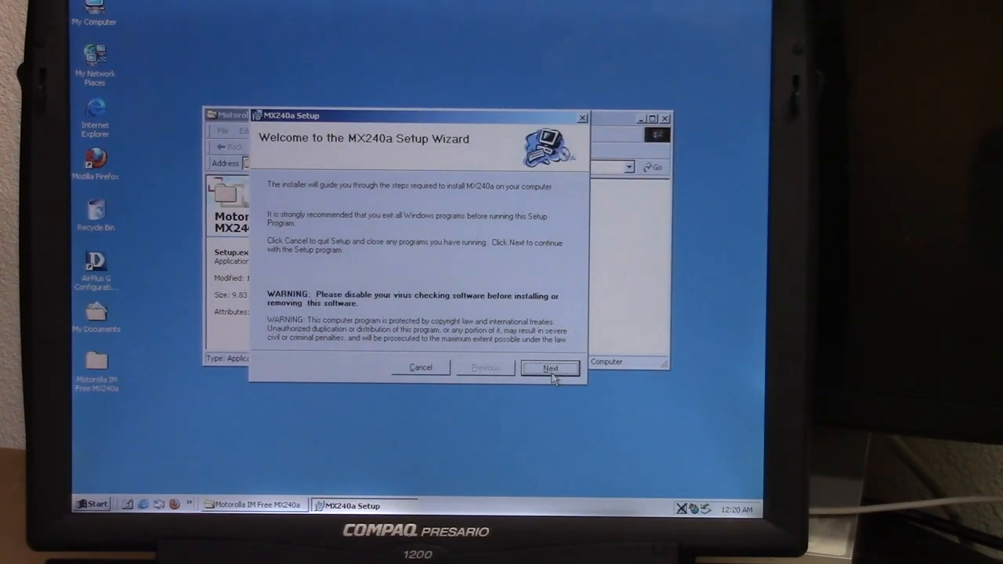
left_click(550, 366)
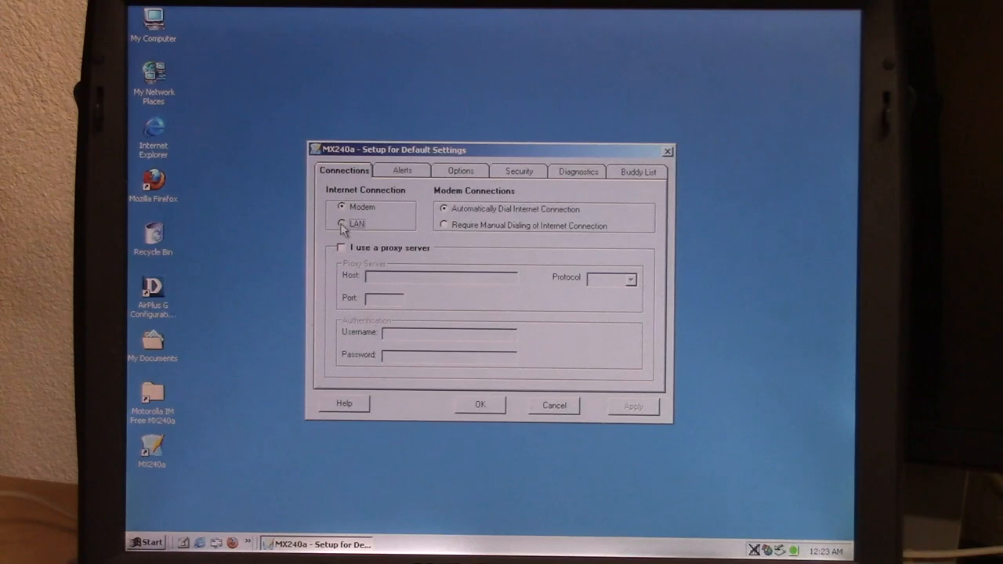
Browse the Alerts and Buddy List settings, submit the AIM login and dismiss the invalid password error.
left_click(401, 171)
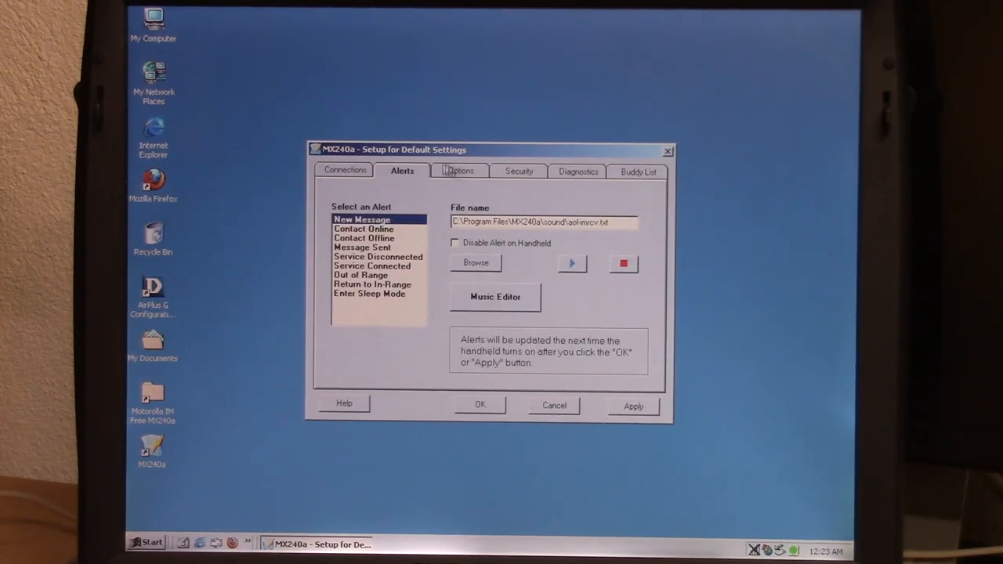
left_click(461, 170)
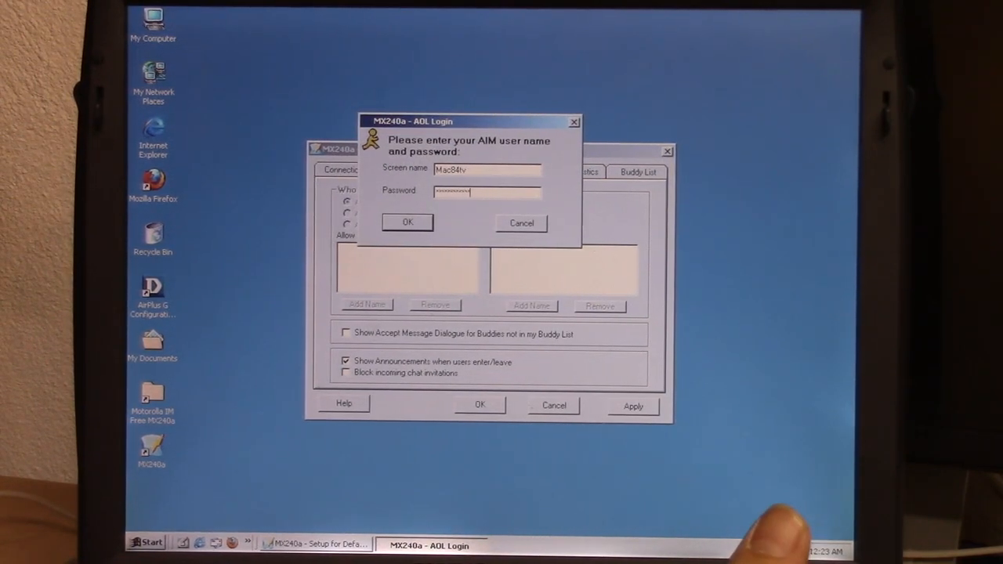
left_click(408, 223)
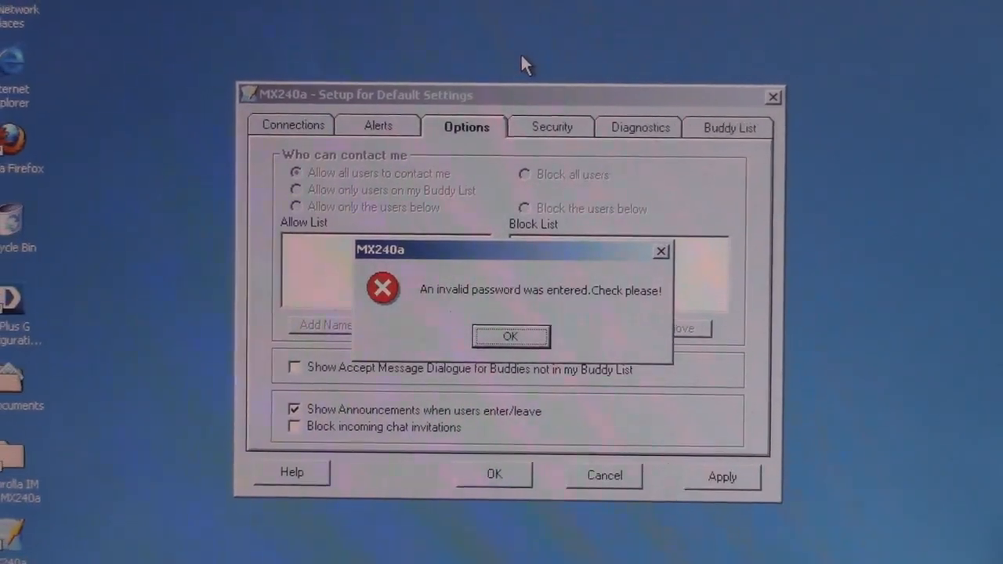
left_click(509, 336)
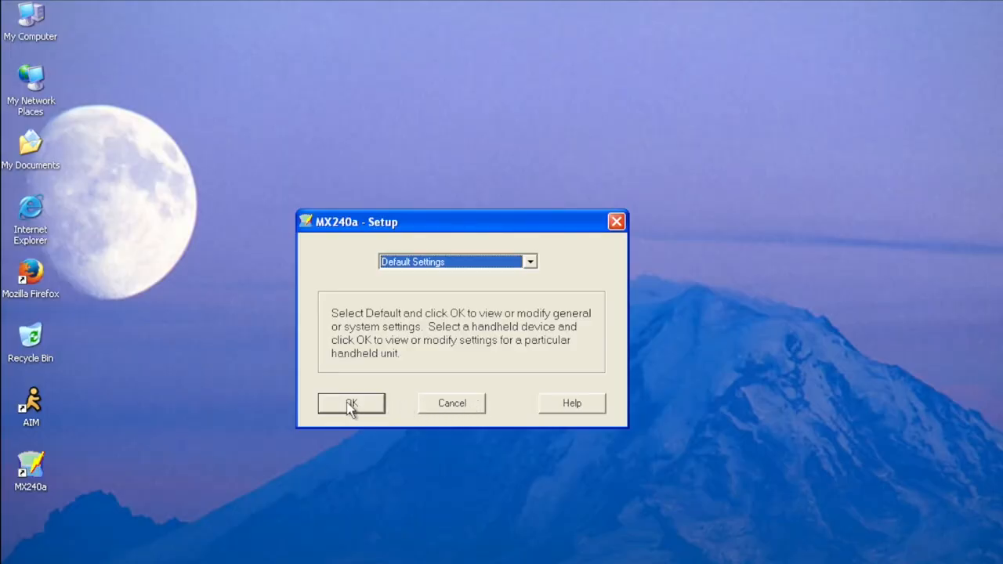
Reopen Default Settings and switch to the New Message alert settings.
left_click(351, 403)
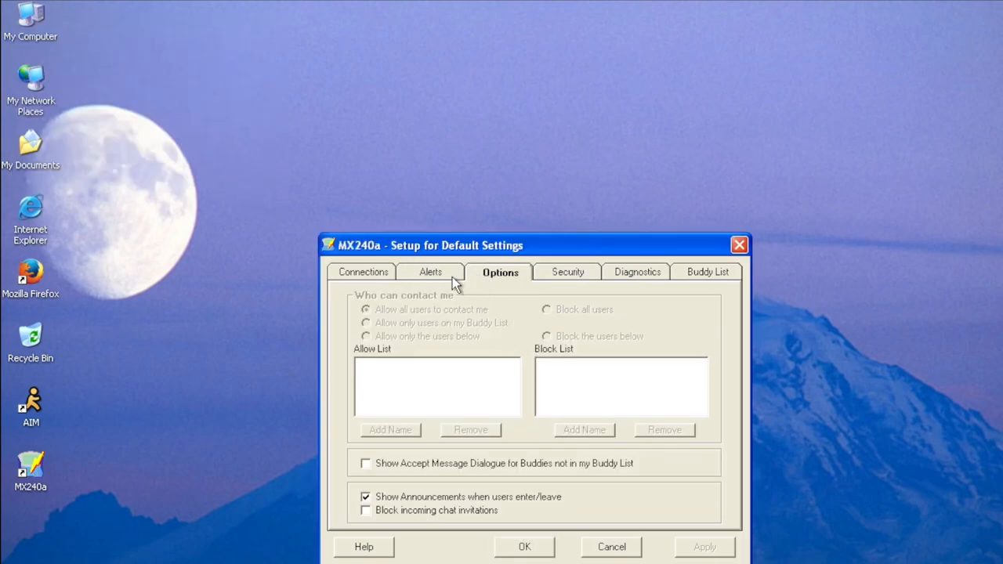
left_click(430, 272)
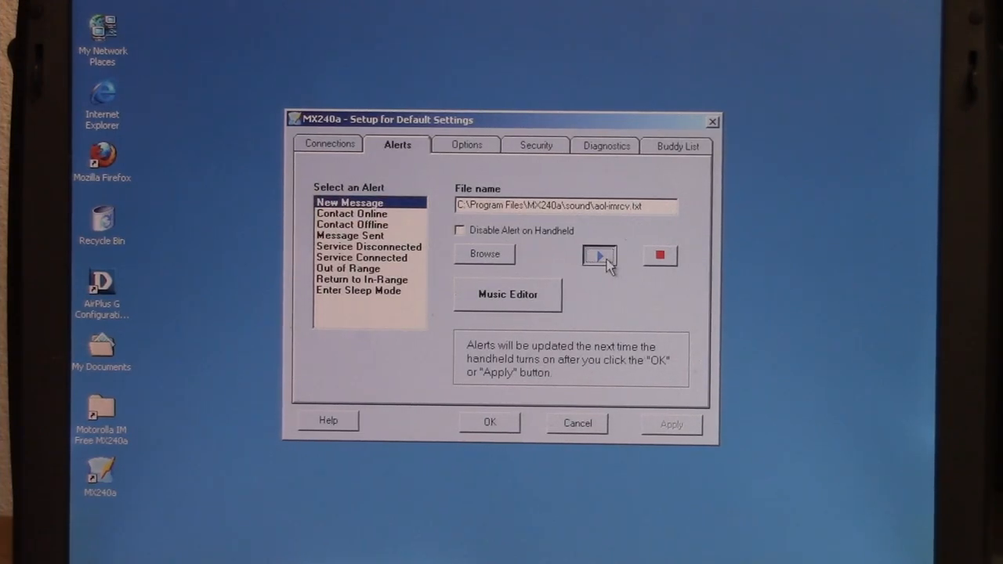
left_click(351, 214)
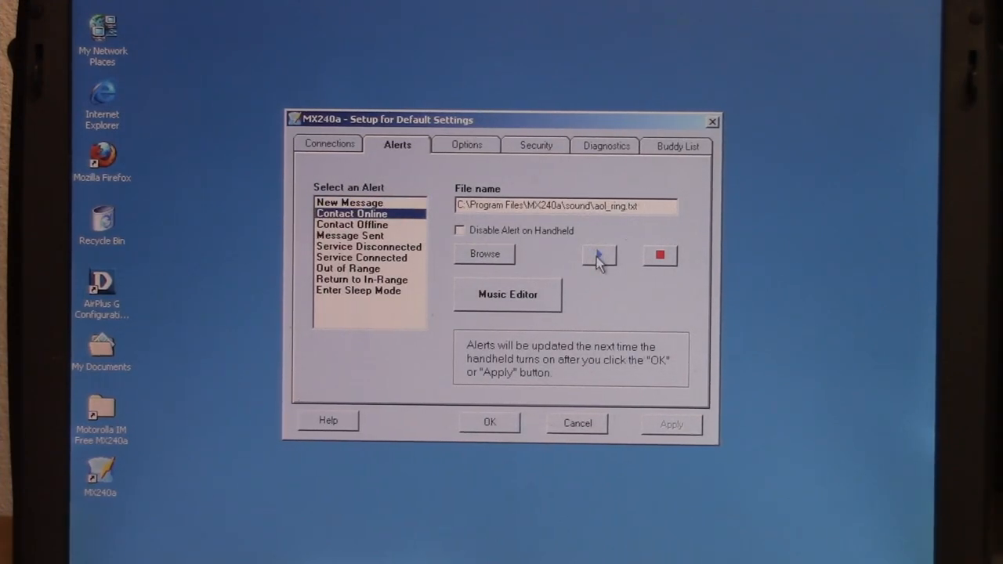
left_click(351, 224)
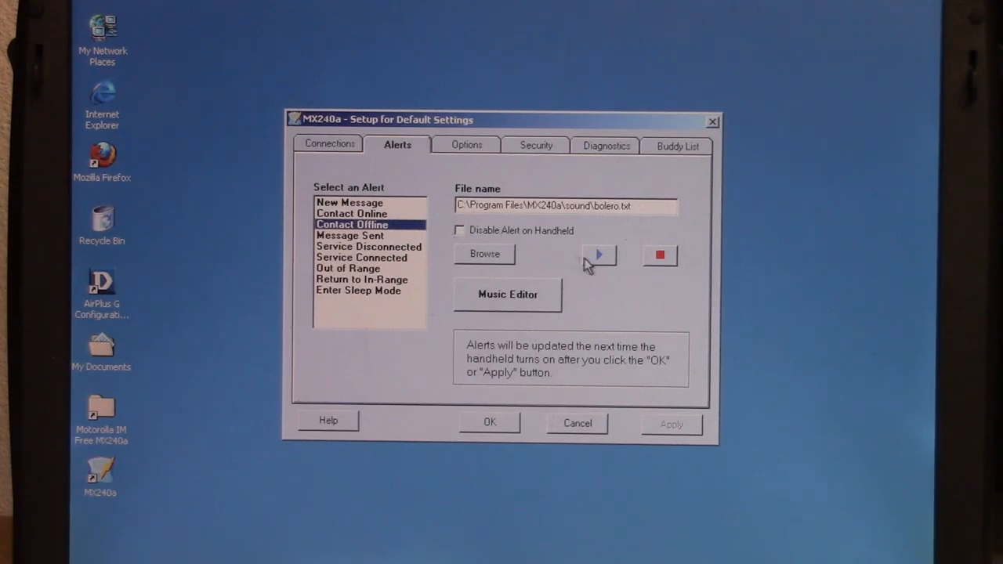
left_click(350, 235)
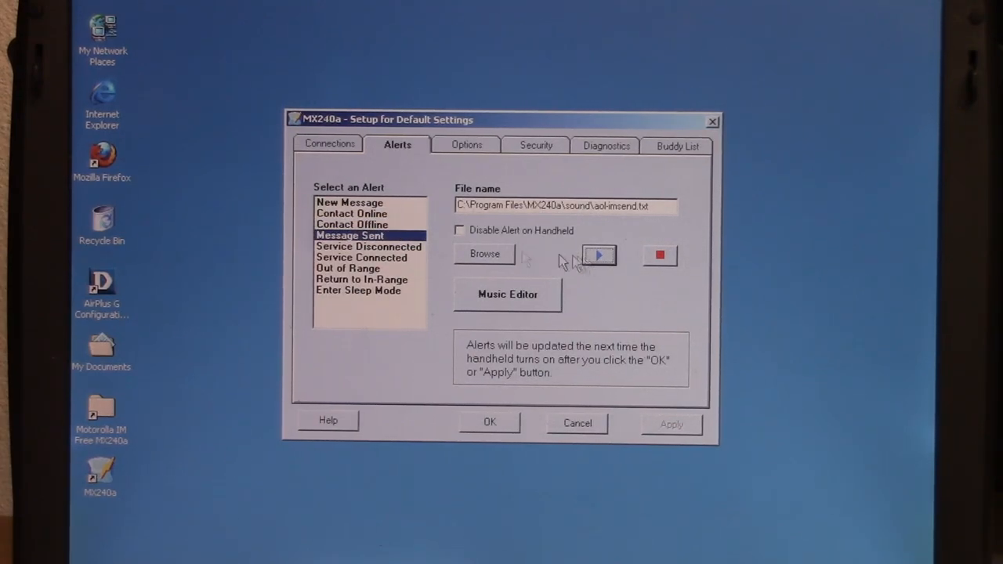
left_click(368, 246)
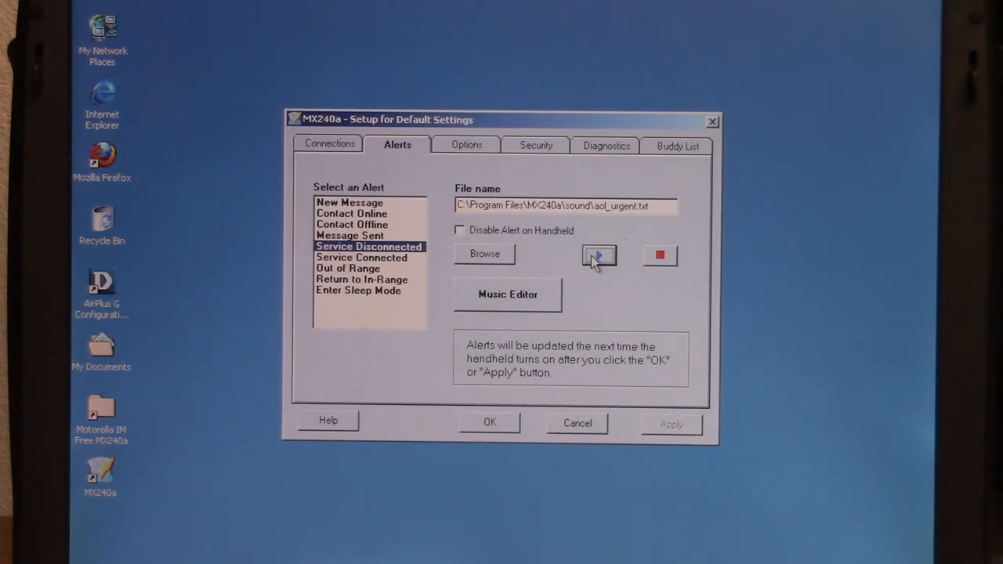
left_click(360, 257)
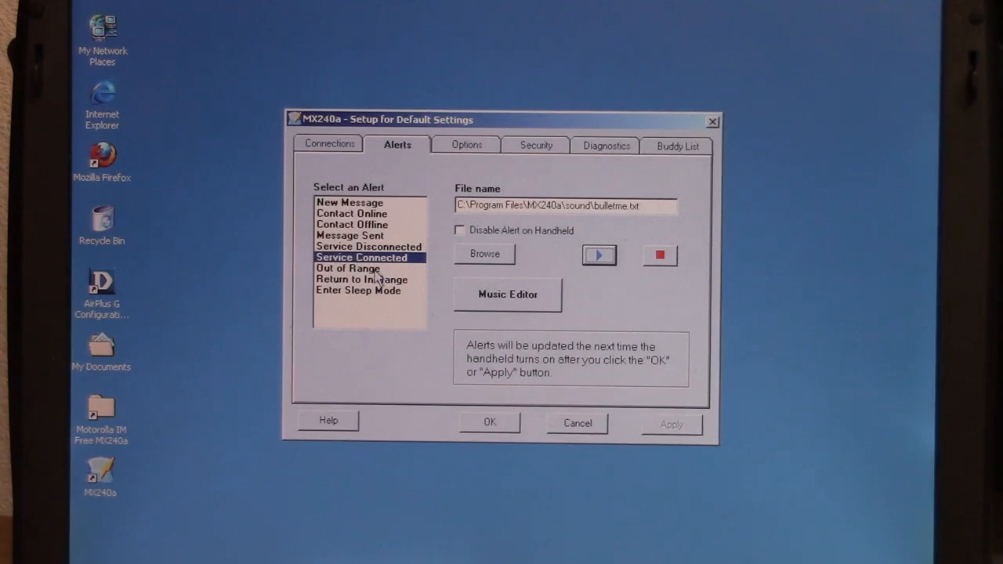
left_click(348, 268)
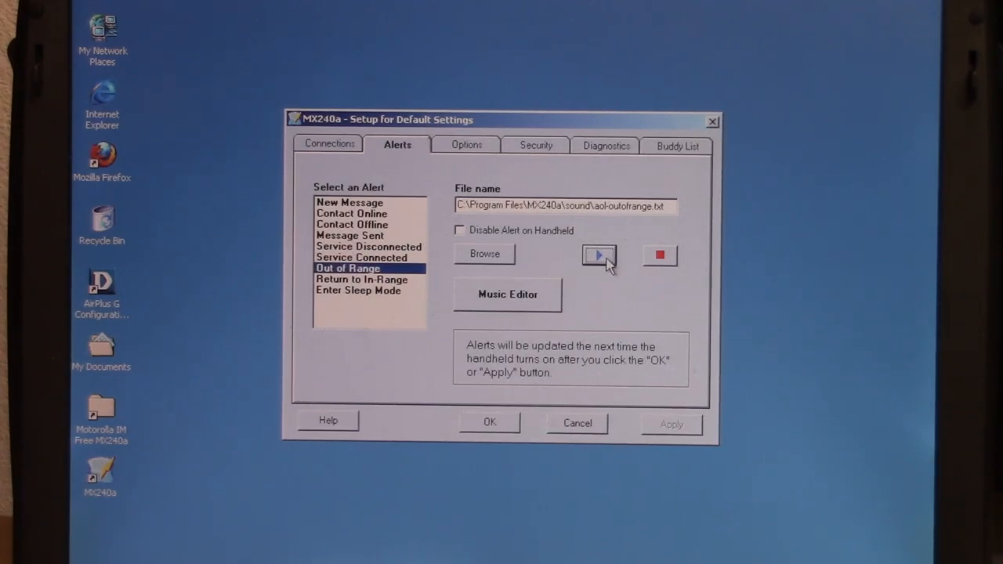
Load and play bundled tunes aol_ring.txt, barbie.txt and another in the Music Editor.
left_click(508, 295)
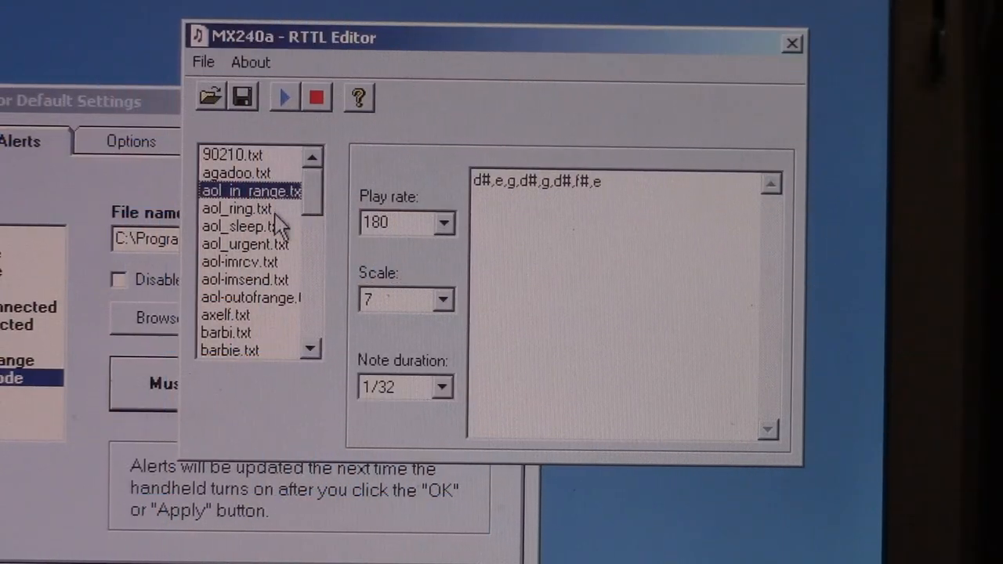
left_click(235, 211)
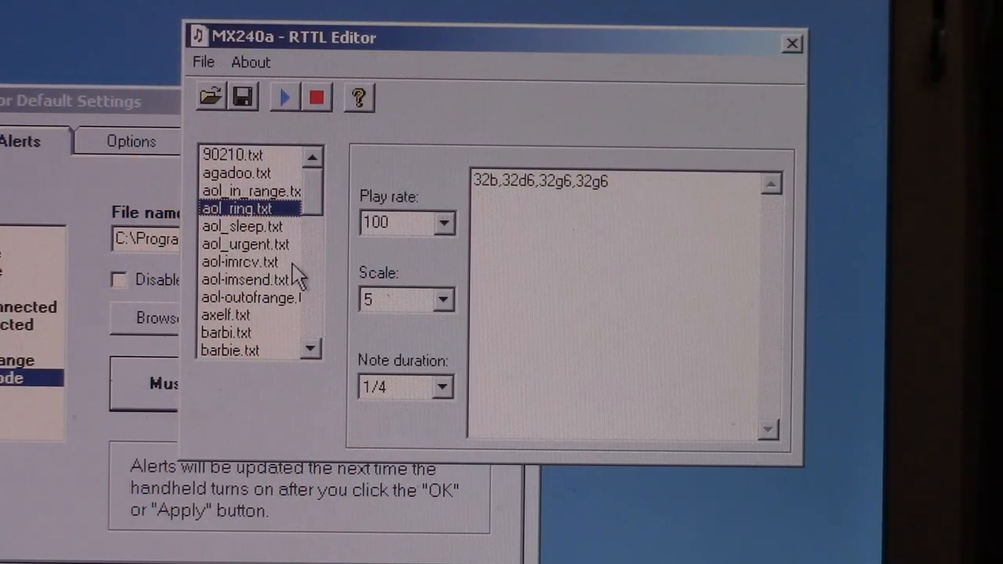
left_click(226, 332)
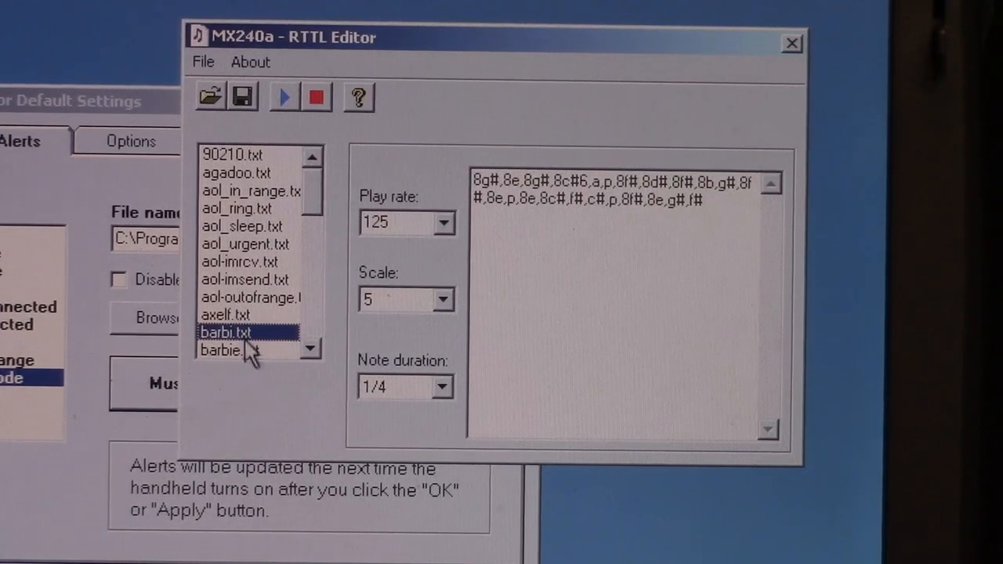
left_click(284, 98)
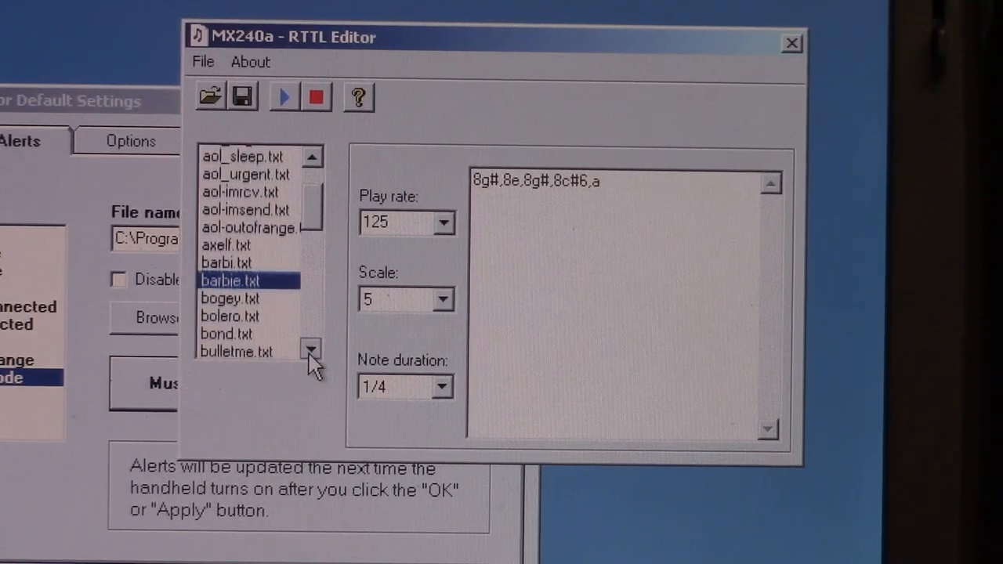
left_click(310, 349)
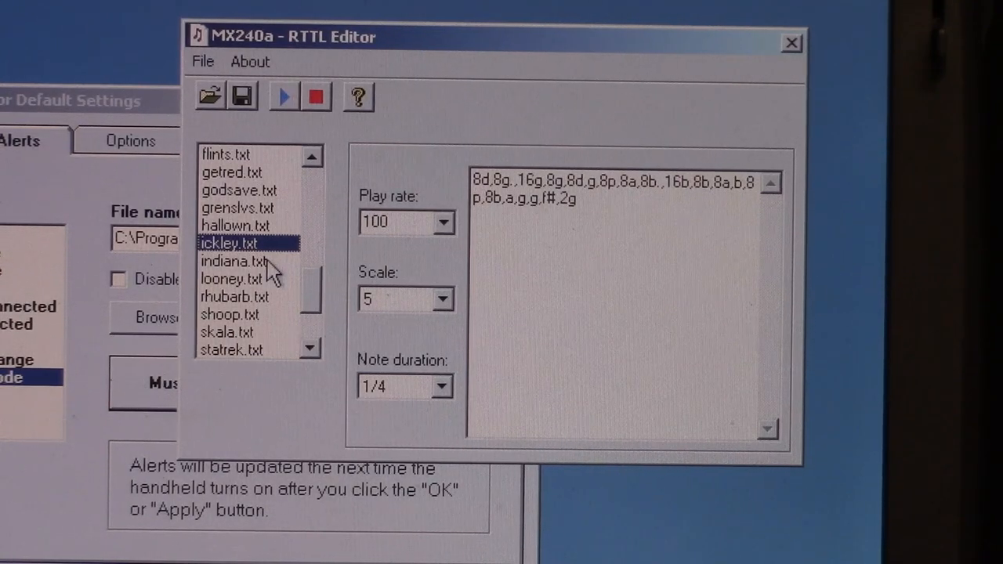
left_click(238, 260)
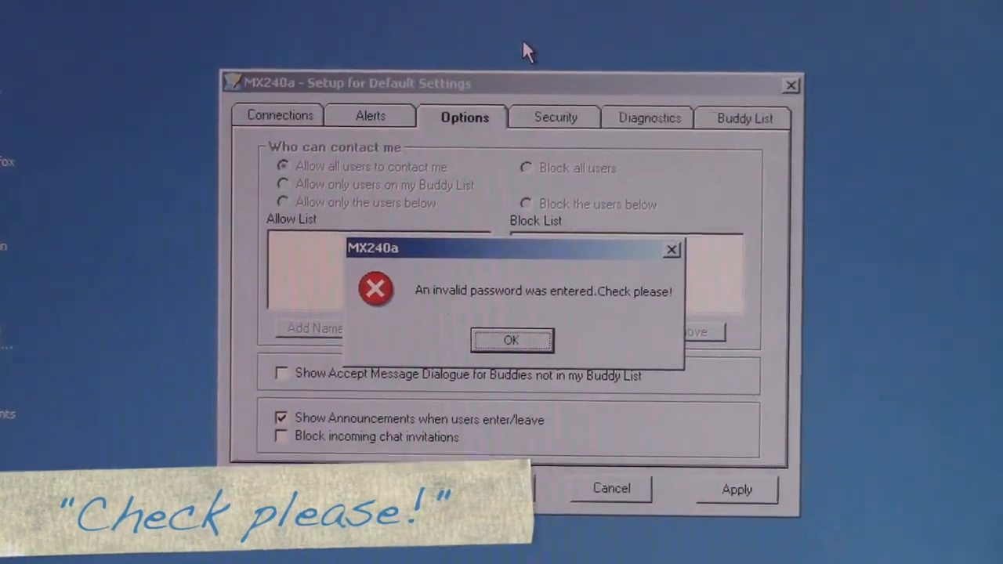
Run the diagnostics test: handheld and USB links pass, internet and IM service fail, then move to Alerts.
left_click(511, 340)
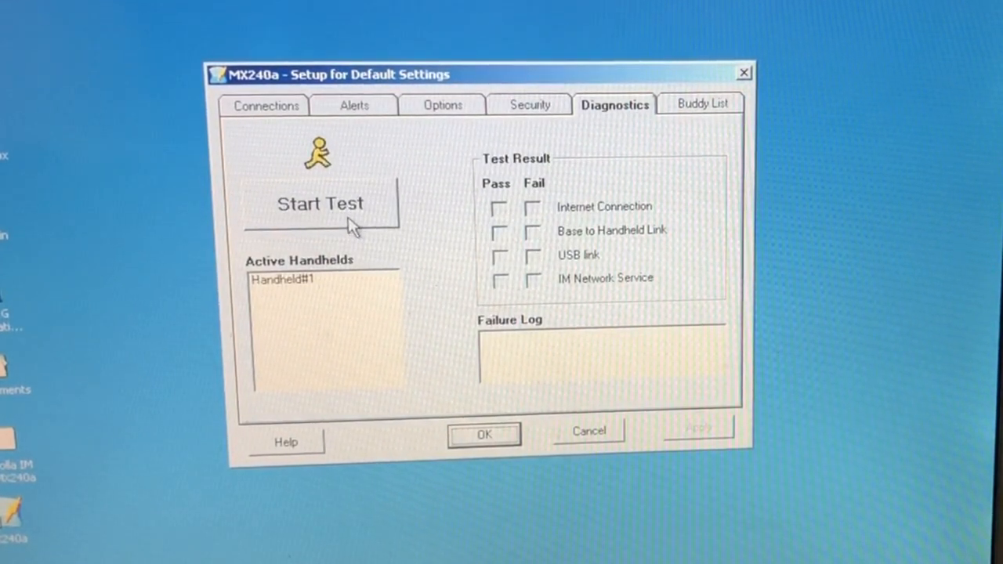
left_click(320, 204)
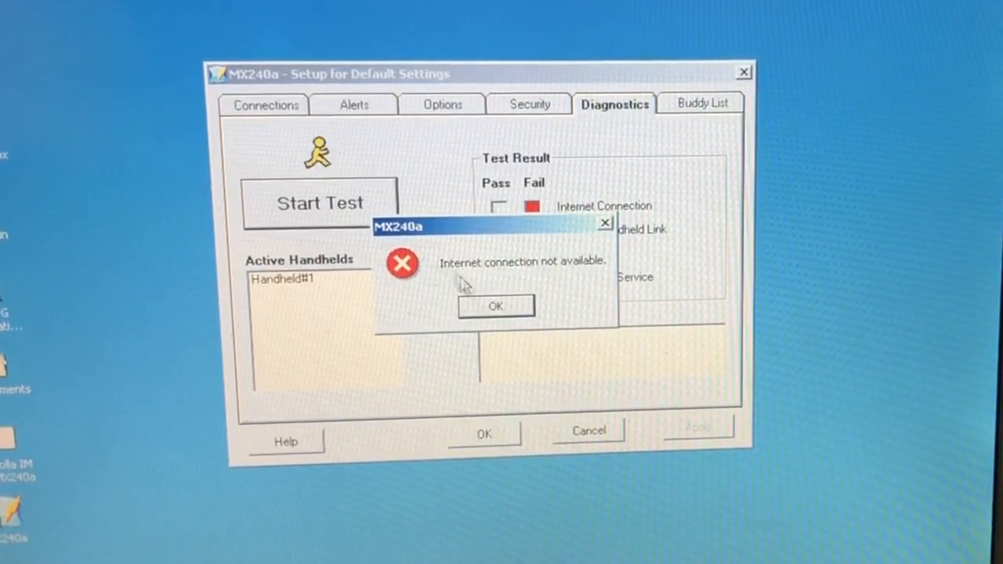
left_click(495, 305)
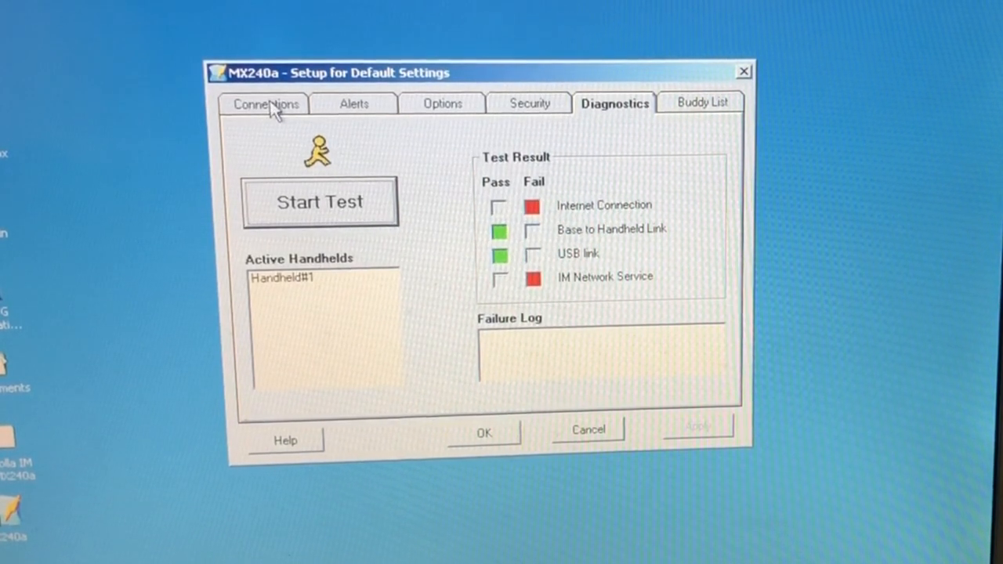
left_click(353, 104)
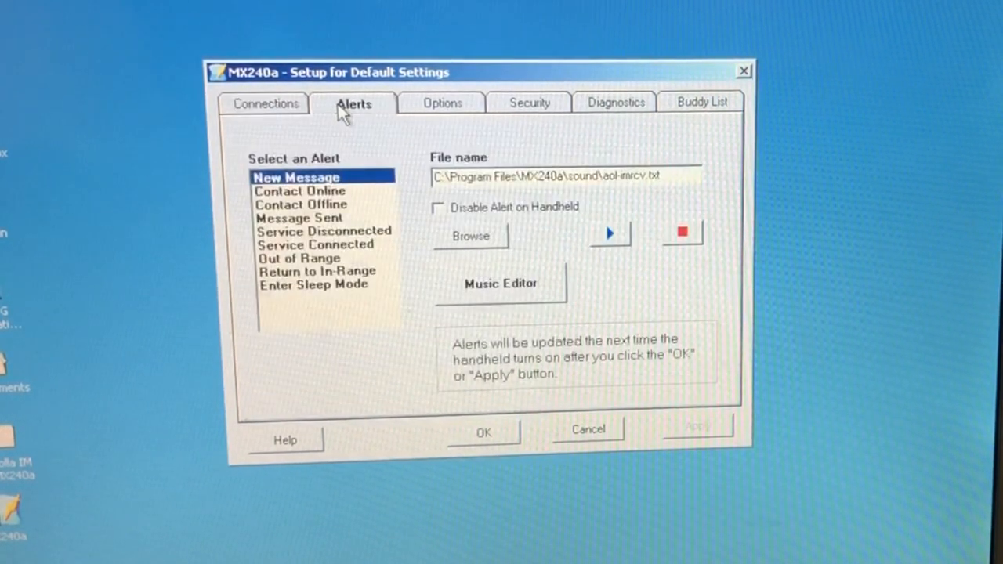